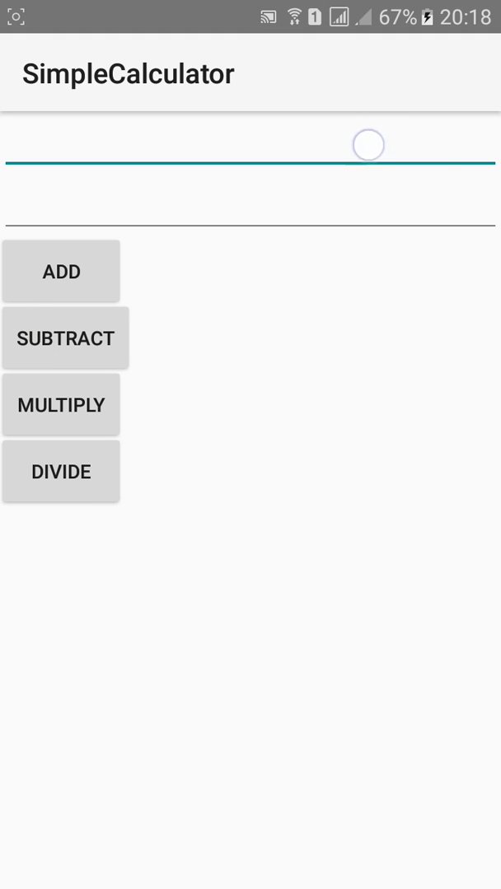
# Focus the first number field in the running SimpleCalculator app.
pyautogui.click(247, 145)
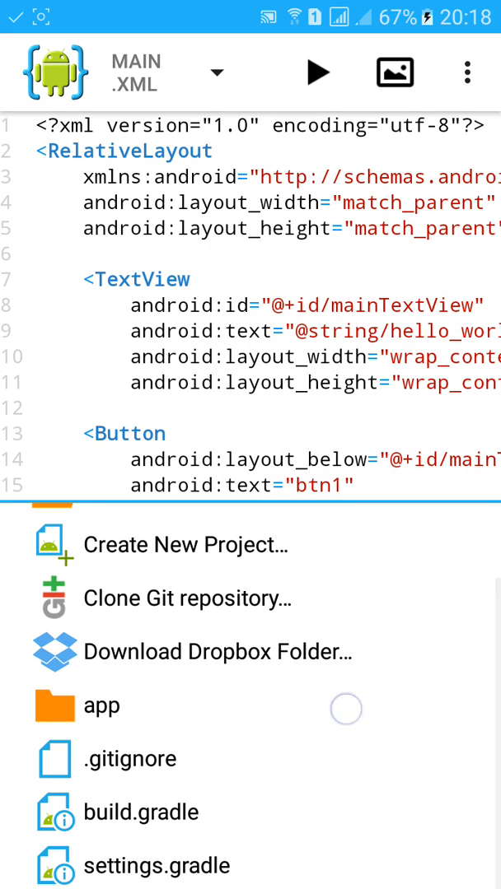
# Browse into the app's resources, pick main.xml and confirm opening the SimpleCalculator project.
pyautogui.click(101, 705)
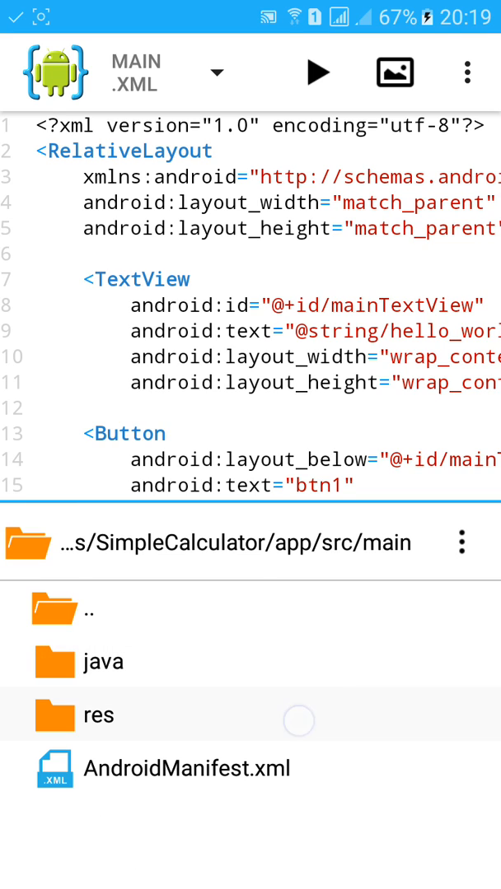
pyautogui.click(98, 715)
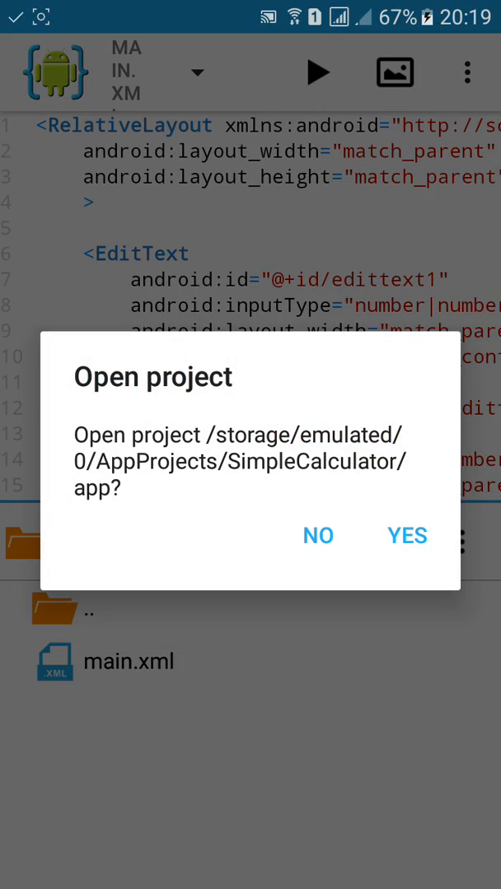
pyautogui.click(407, 535)
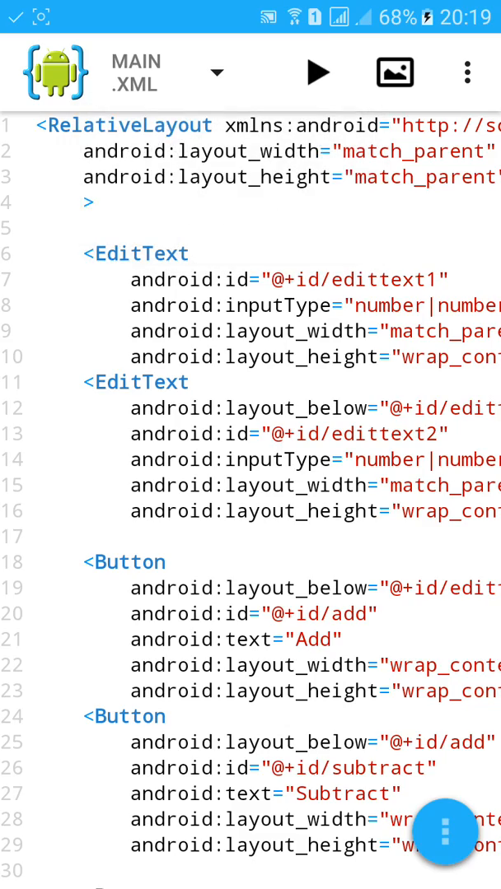
# Change Subtract's layout_below to @+id/edittext2 and preview the layout.
pyautogui.scroll(-3)
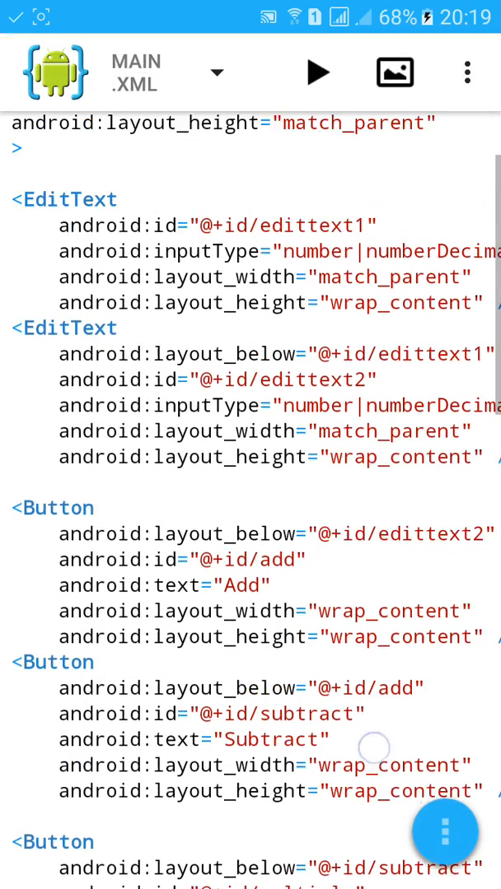
pyautogui.scroll(-3)
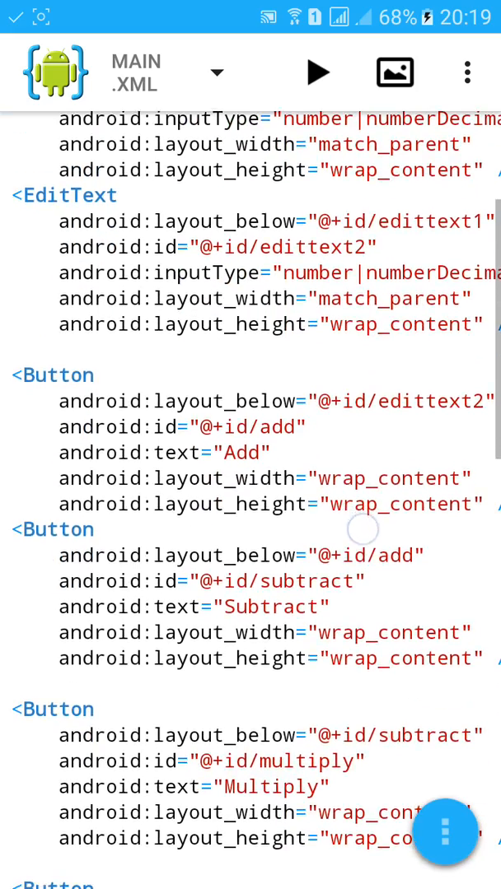
pyautogui.scroll(-3)
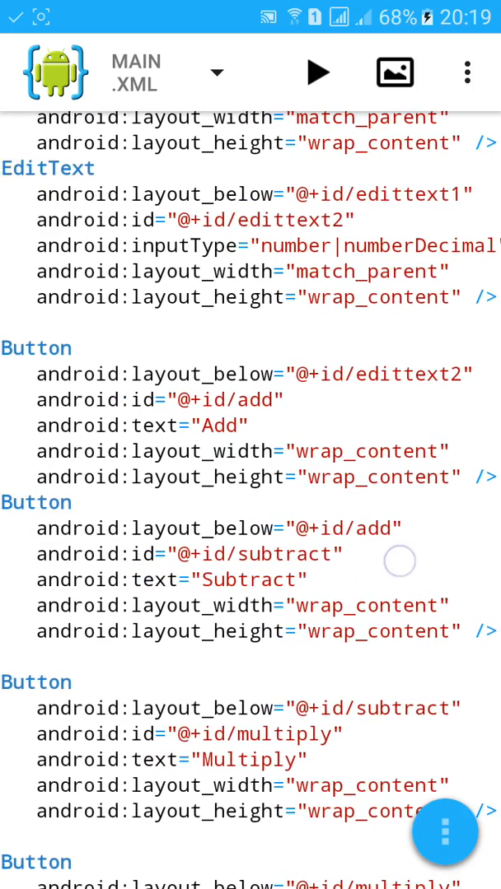
pyautogui.click(395, 459)
pyautogui.write('edittext2')
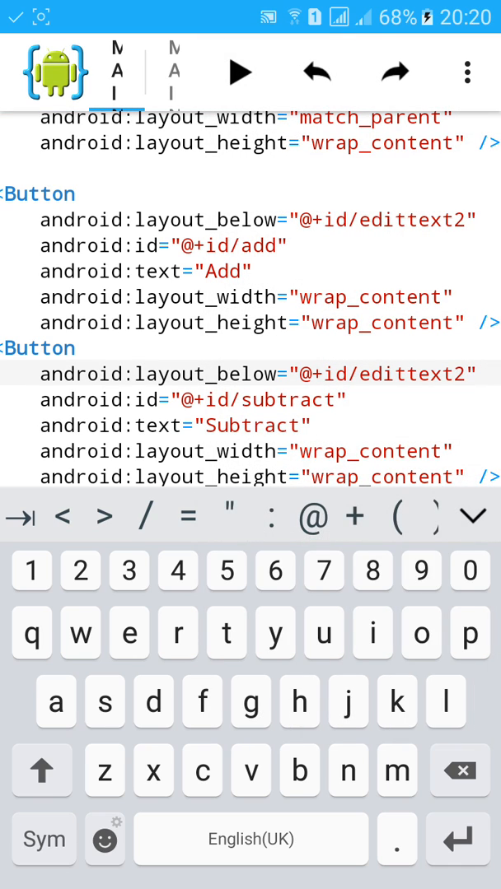
pyautogui.click(237, 72)
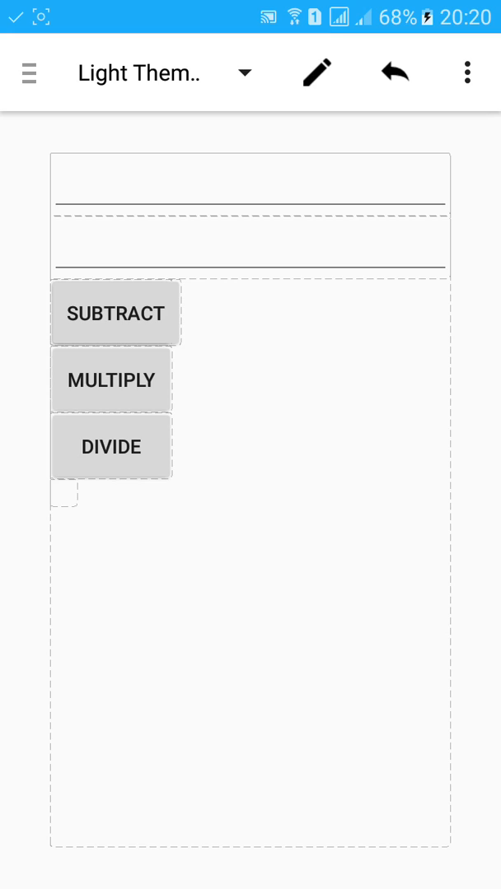
# Set Layout Align Parent Right on the Subtract button in the designer.
pyautogui.click(115, 313)
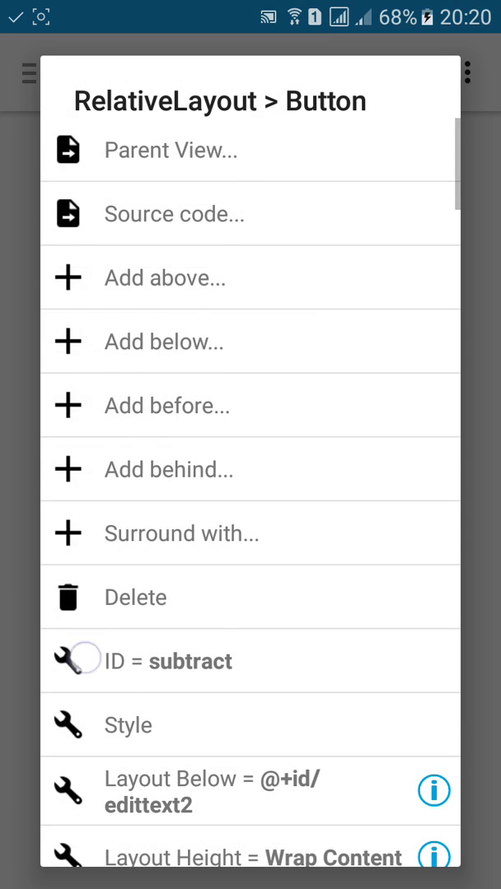
pyautogui.scroll(-3)
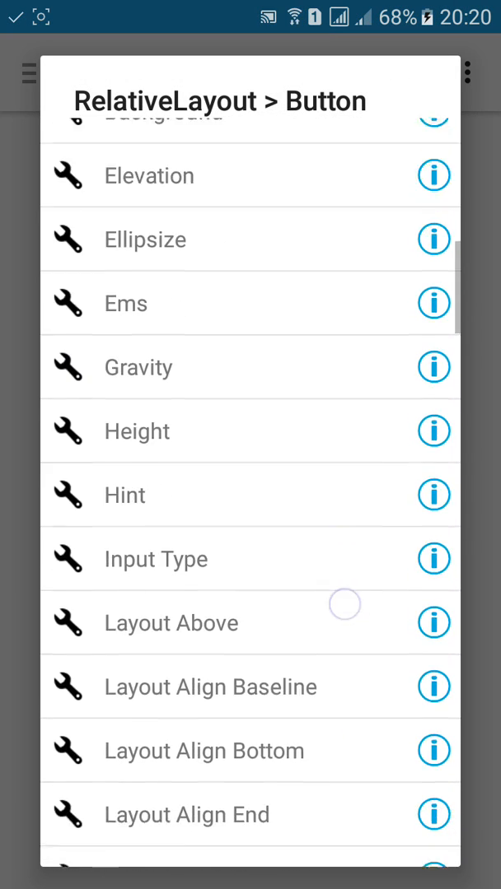
pyautogui.scroll(-3)
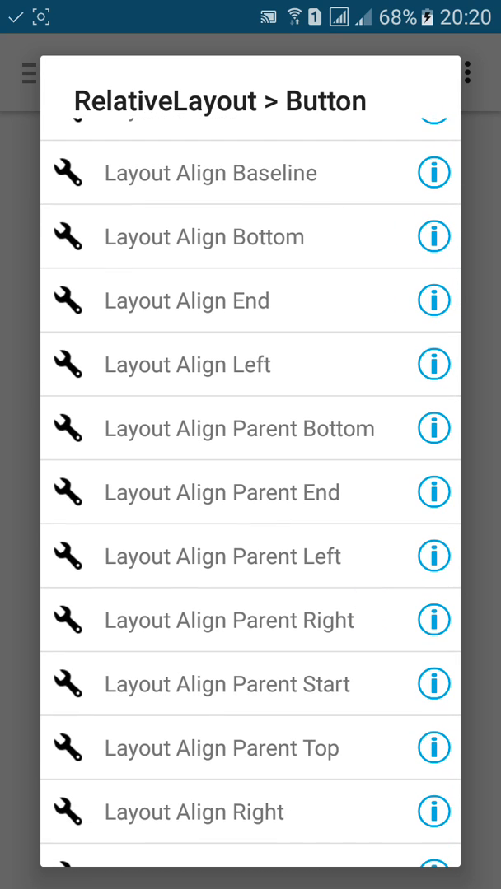
pyautogui.click(229, 619)
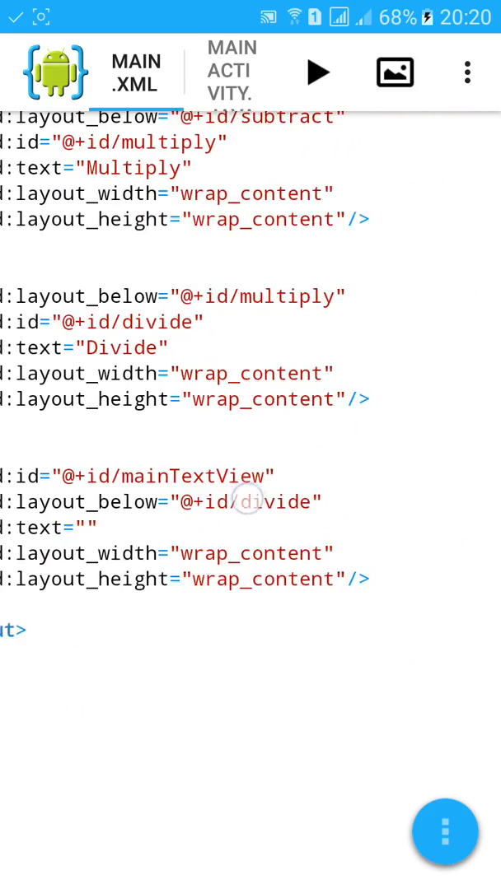
pyautogui.hscroll(-3)
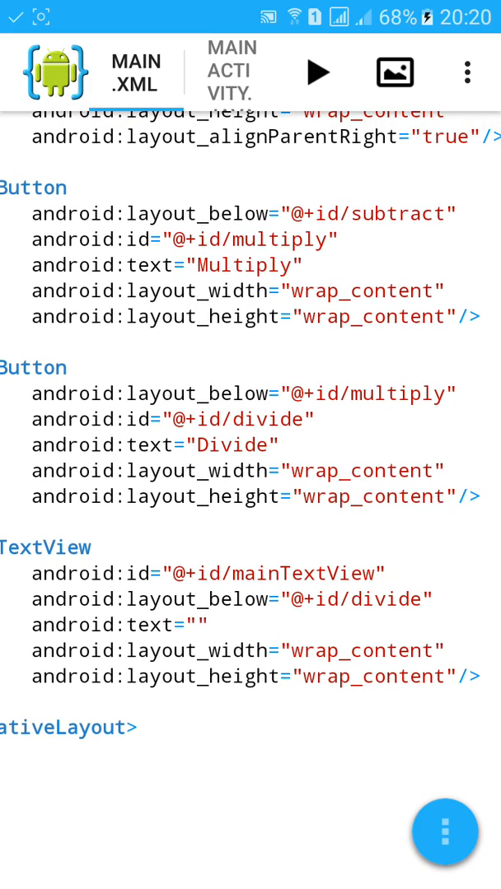
pyautogui.scroll(-3)
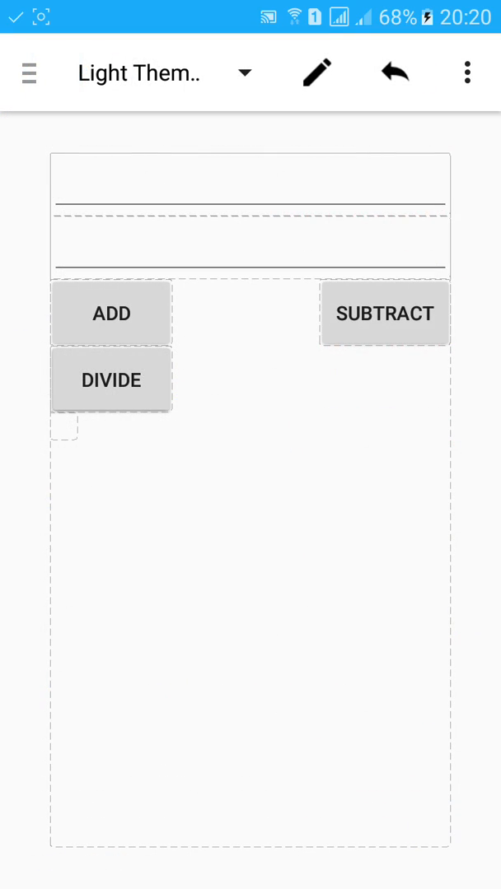
# Set Layout Align Parent Right on the Divide button and return to the XML source.
pyautogui.click(112, 379)
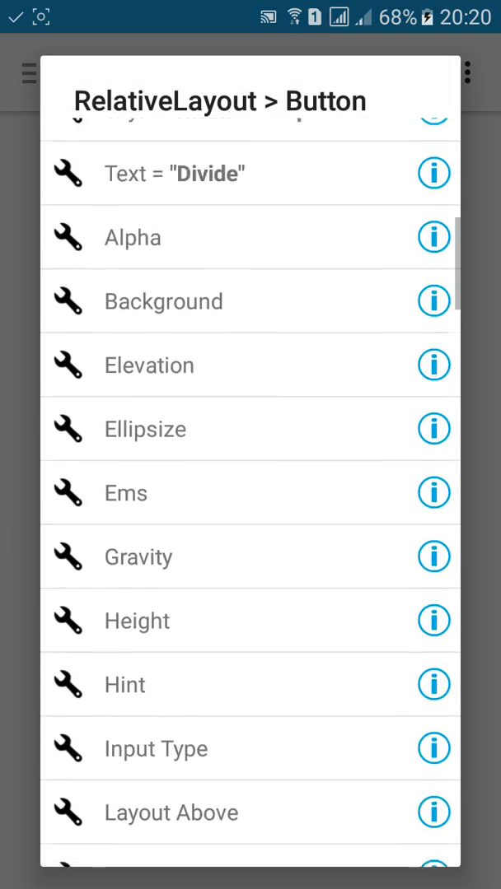
pyautogui.scroll(-3)
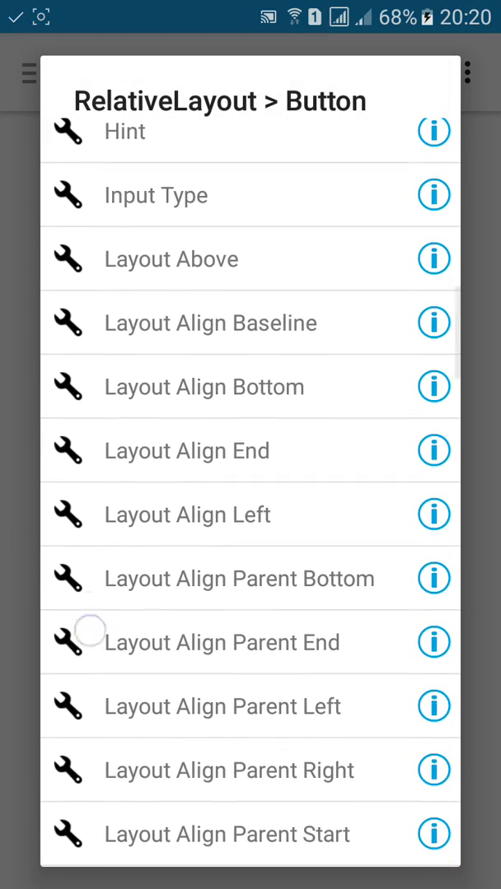
pyautogui.click(229, 771)
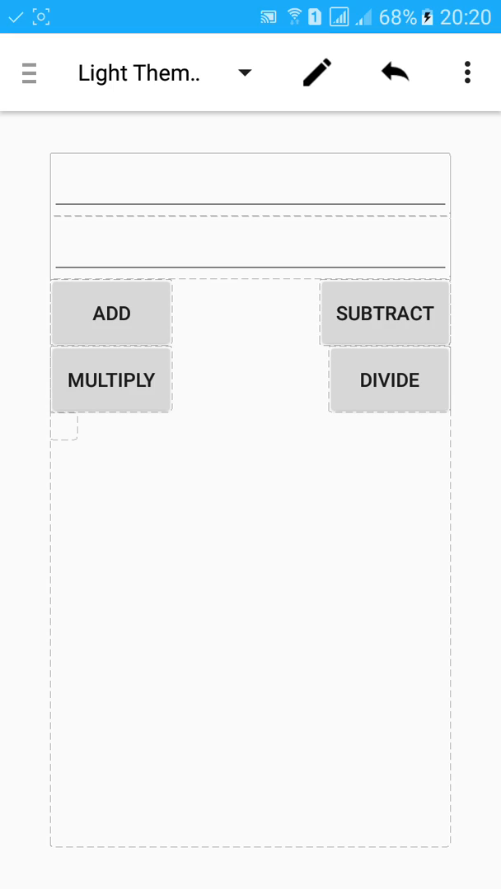
pyautogui.click(316, 72)
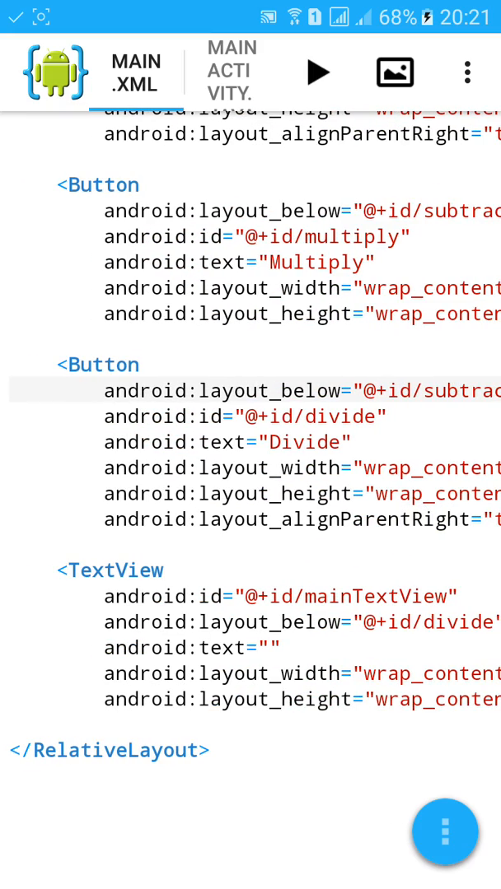
# Paste a Button after Divide with id @+id/percent, text Percent, and set the TextView below it.
pyautogui.doubleClick(99, 364)
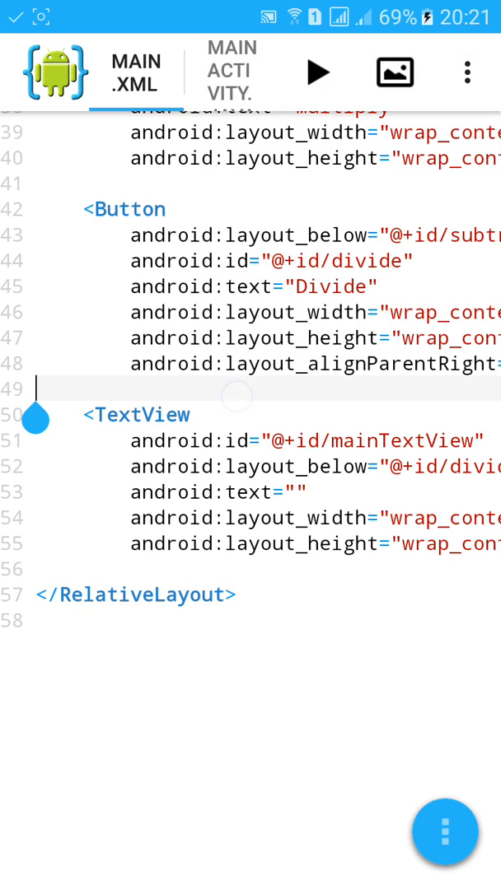
pyautogui.click(36, 388)
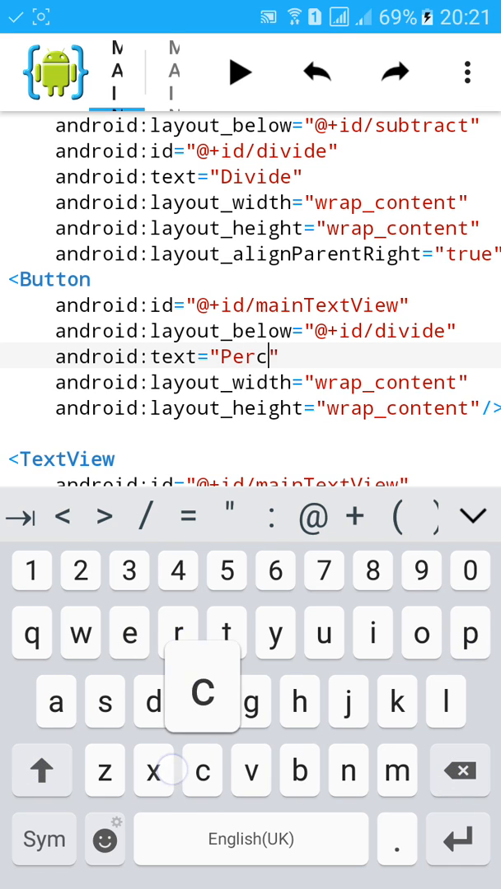
pyautogui.write('ent')
pyautogui.click(250, 305)
pyautogui.write('perc')
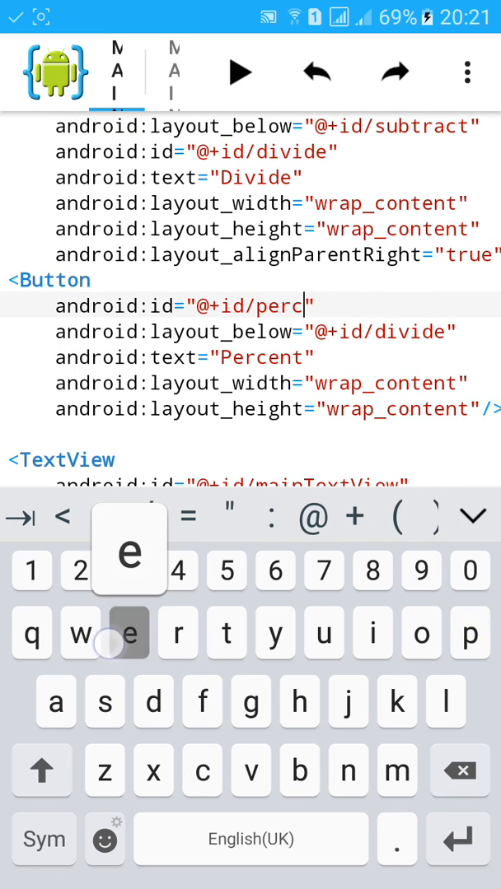
pyautogui.write('ent')
pyautogui.write('android:layout_below="@+id/petc')
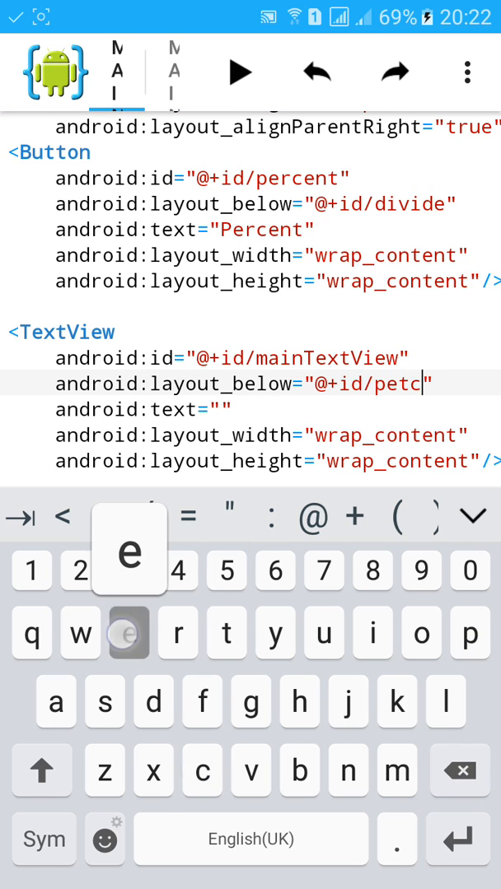
pyautogui.write('en')
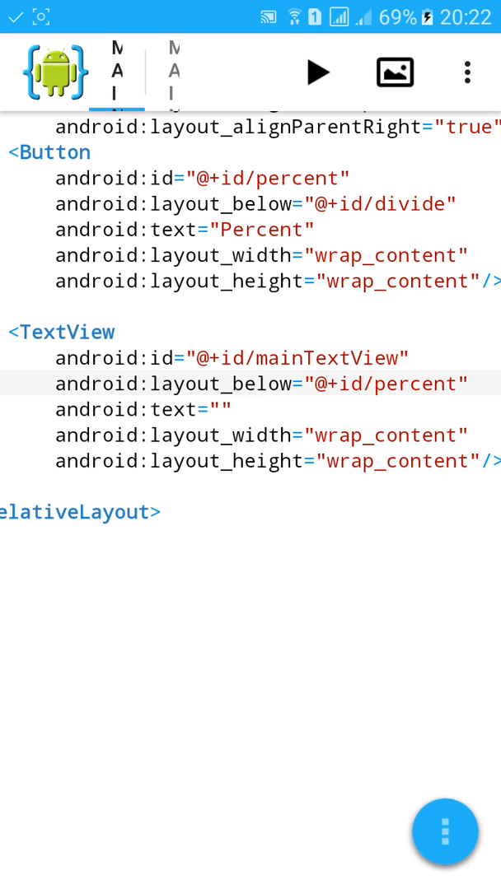
pyautogui.click(316, 73)
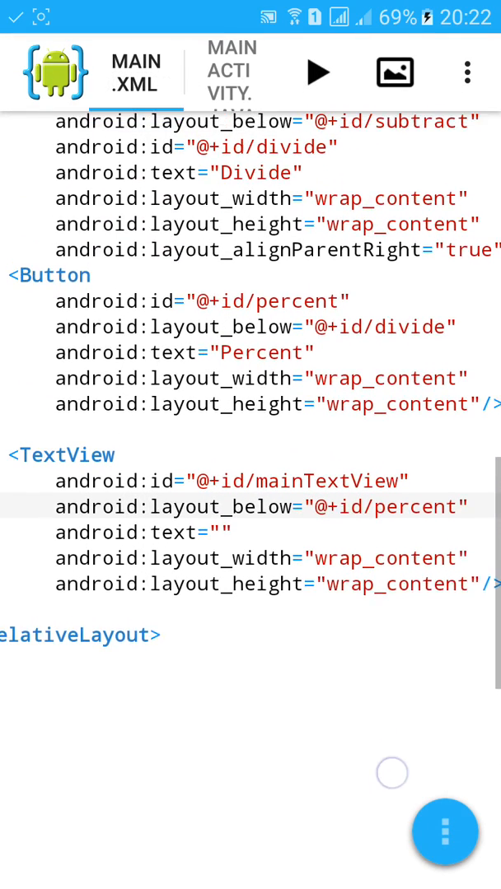
pyautogui.scroll(-3)
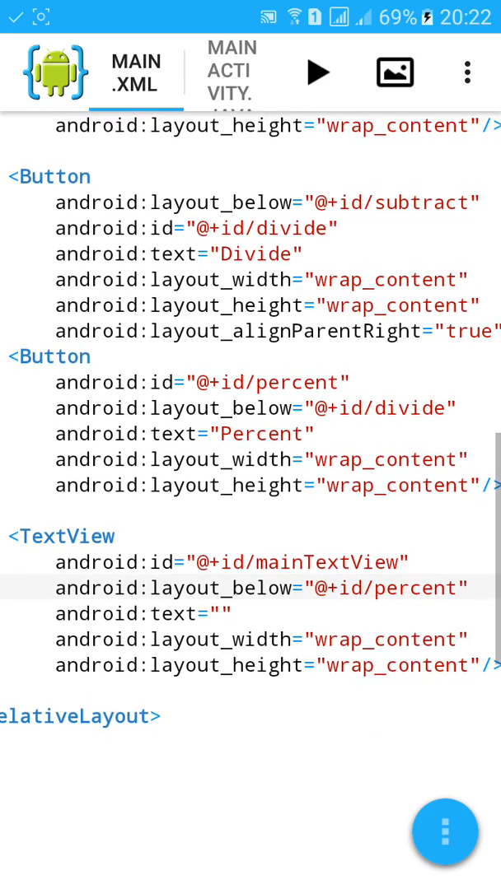
# In MainActivity duplicate the btndiv findViewById line as a lookup for R.id.percent.
pyautogui.click(231, 72)
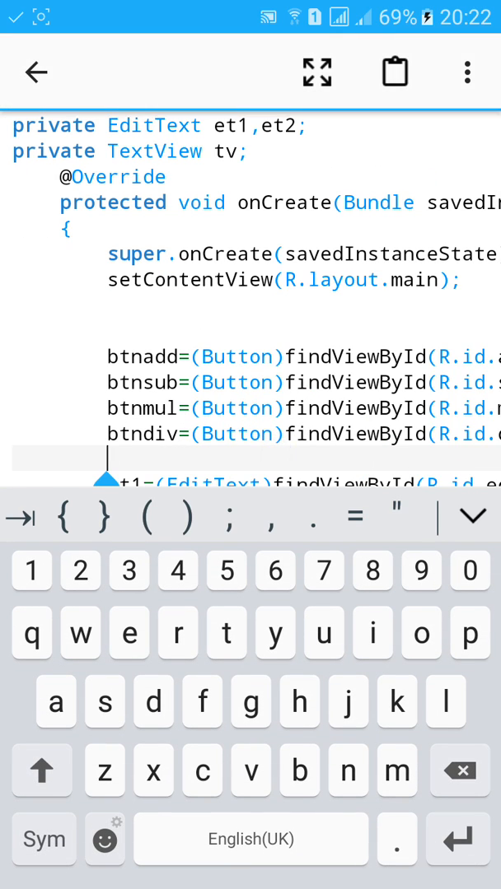
pyautogui.click(468, 73)
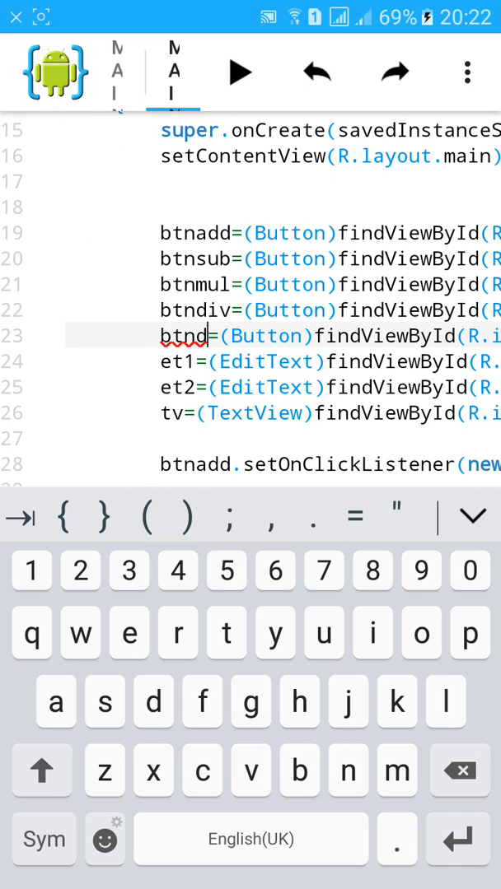
pyautogui.write('per')
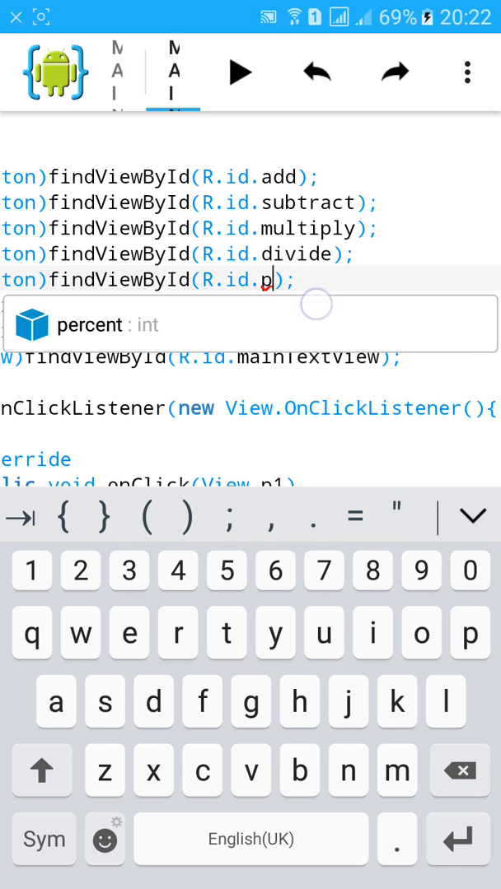
pyautogui.click(467, 73)
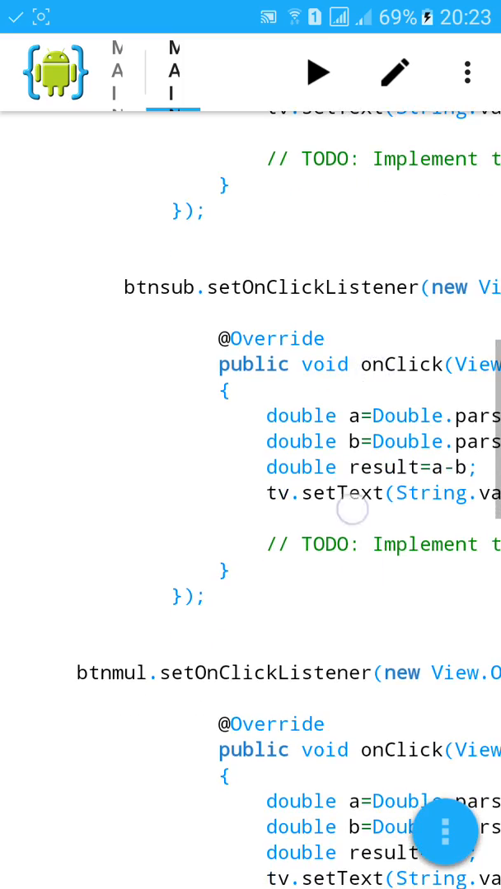
# Copy the divide click handler as a btnper handler computing a*100/b, then run the build.
pyautogui.scroll(-3)
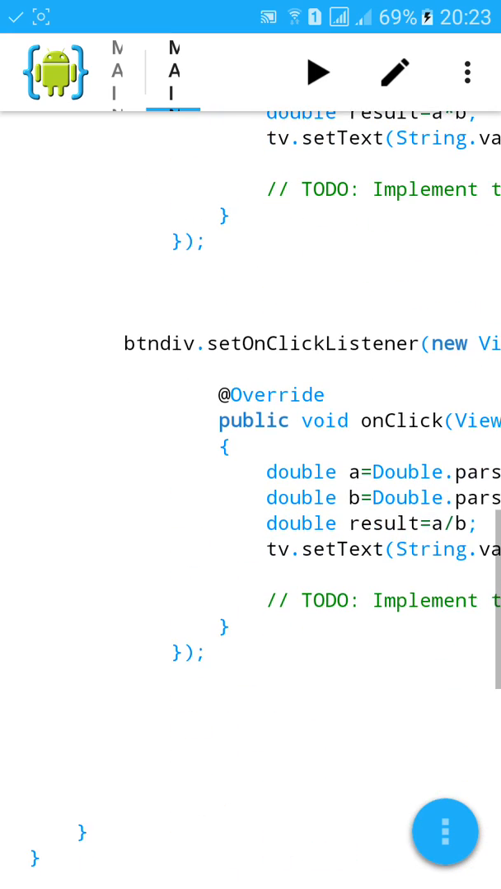
pyautogui.doubleClick(114, 344)
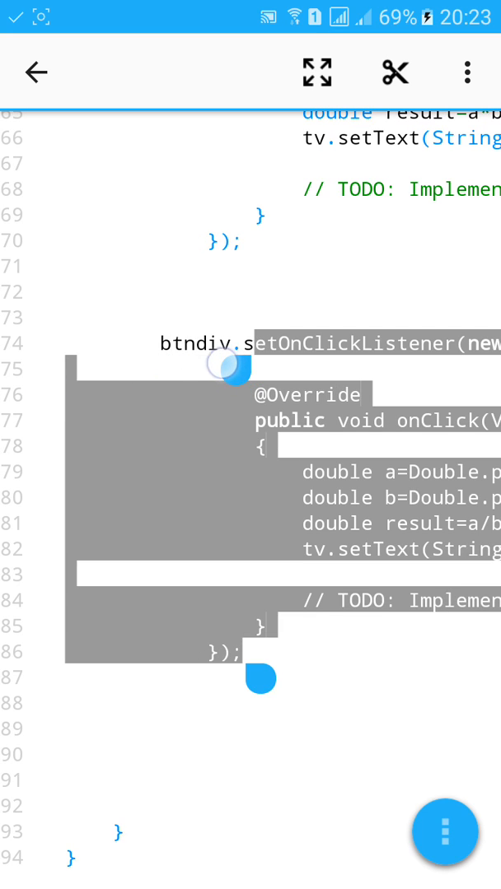
pyautogui.click(466, 73)
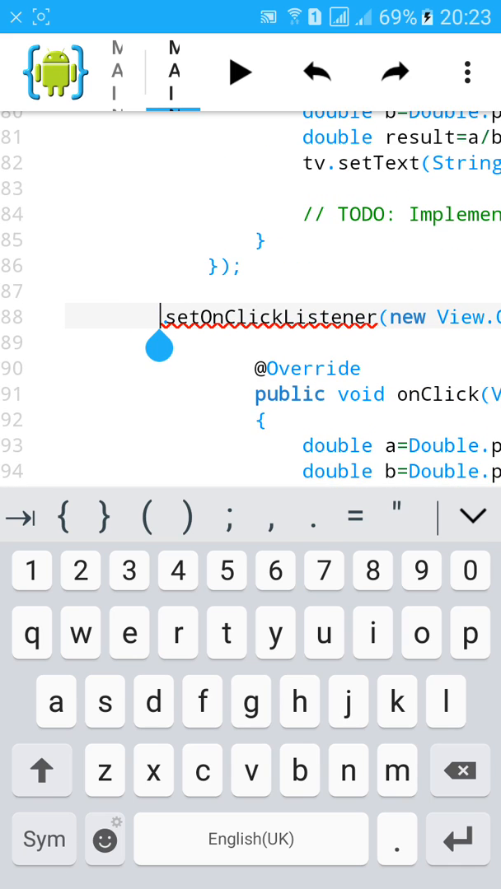
pyautogui.write('btn.')
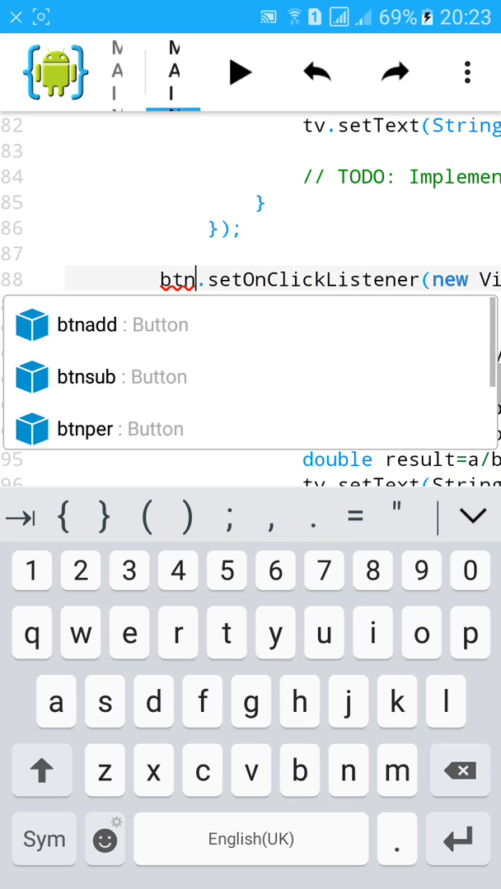
pyautogui.click(86, 428)
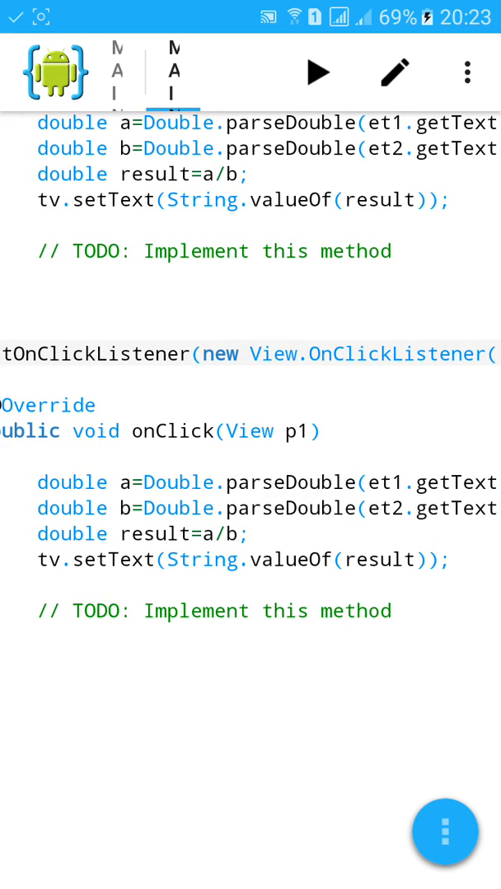
pyautogui.click(222, 410)
pyautogui.write('*100')
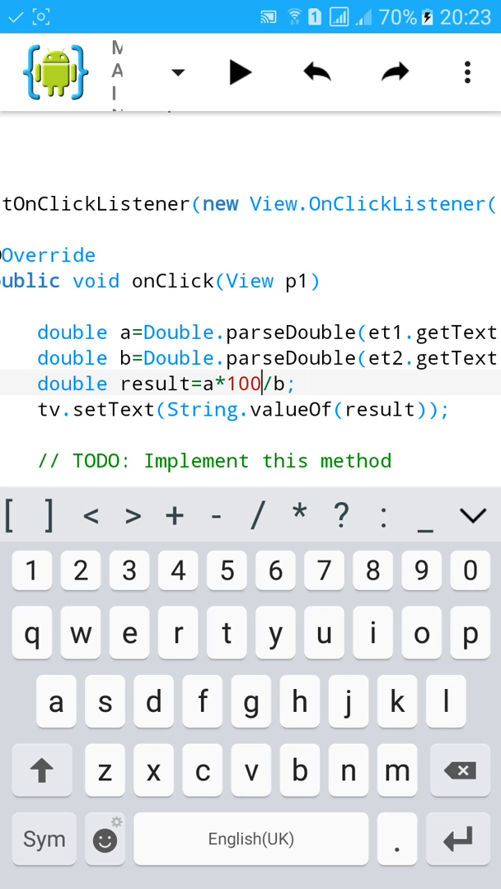
pyautogui.click(240, 72)
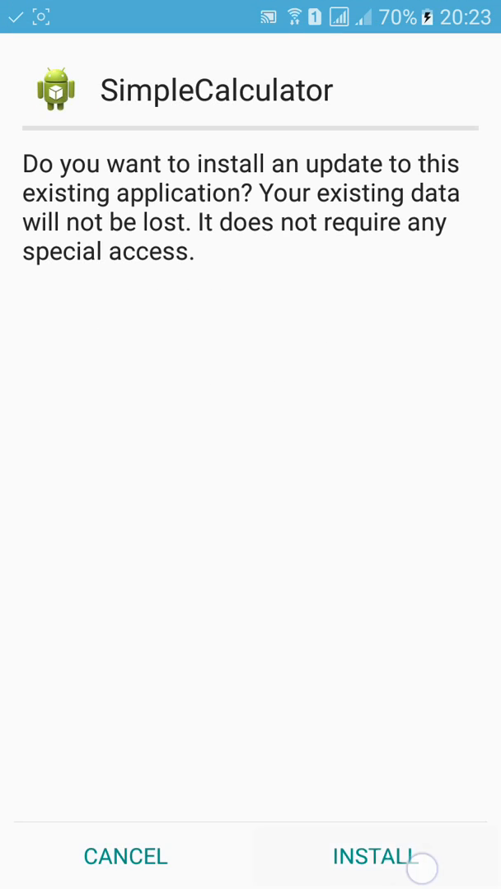
# Install and open the updated app, enter 5 and 100 and compute Percent.
pyautogui.click(374, 857)
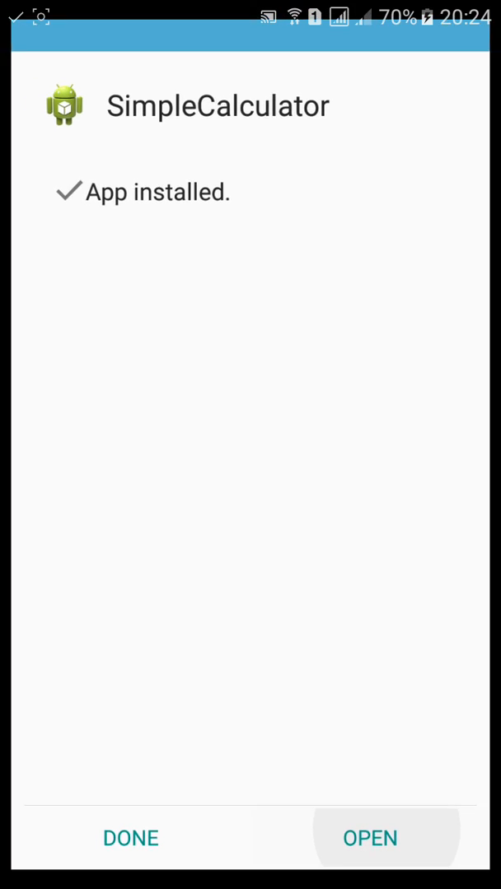
pyautogui.click(369, 839)
pyautogui.write('5')
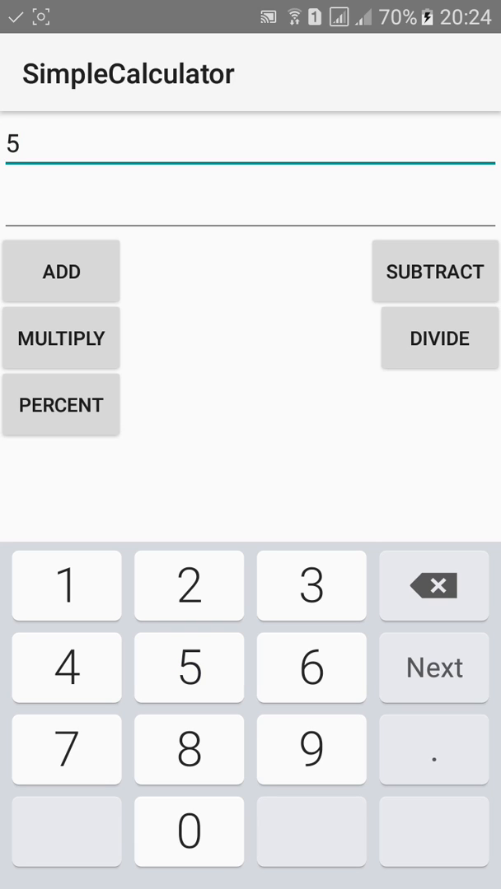
pyautogui.write('100')
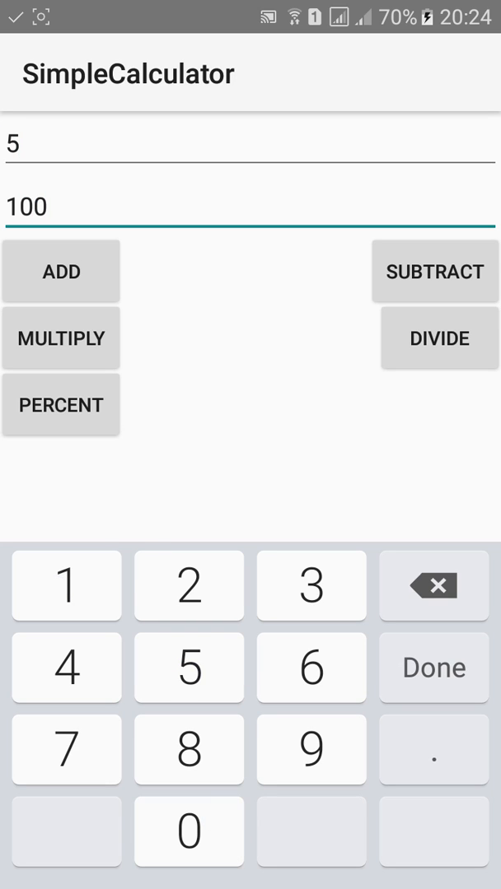
pyautogui.click(59, 405)
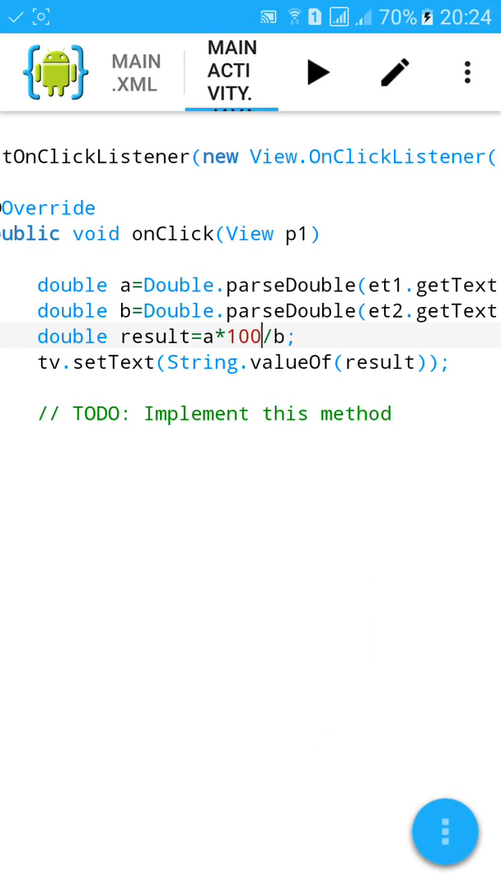
# Navigate the file browser up to src/main, into res, and choose Create New Folder.
pyautogui.click(445, 833)
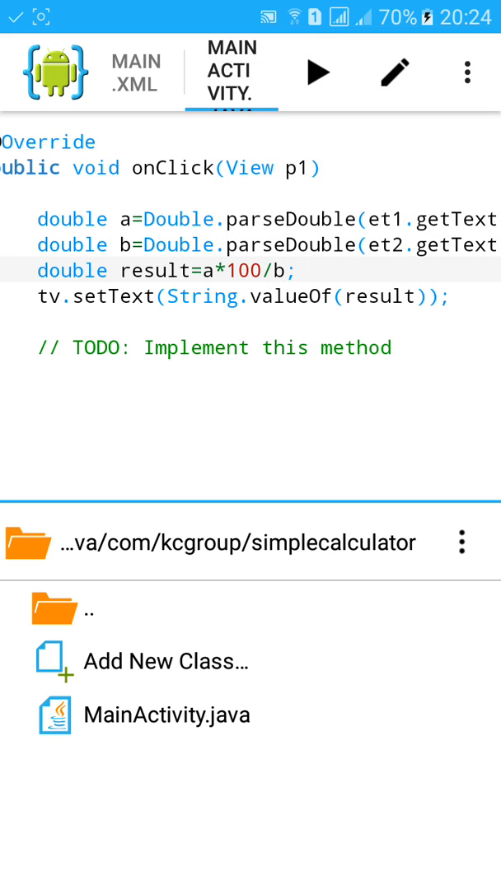
pyautogui.click(461, 542)
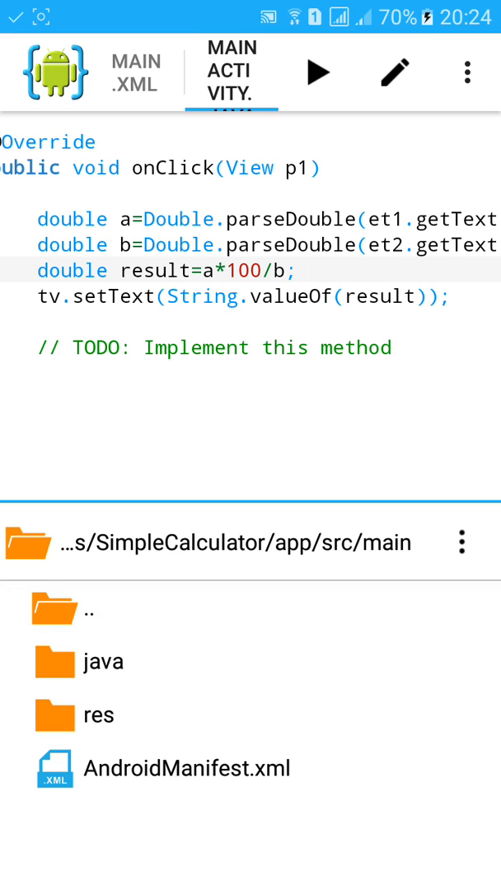
pyautogui.click(99, 714)
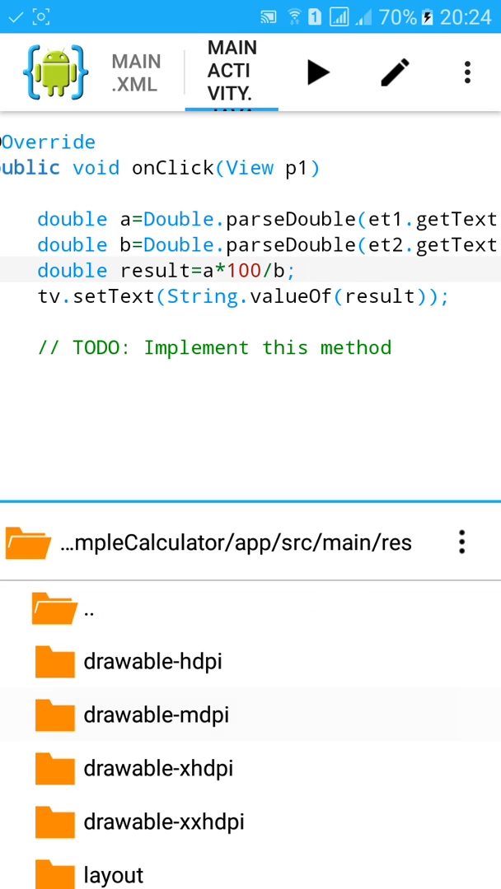
pyautogui.scroll(-3)
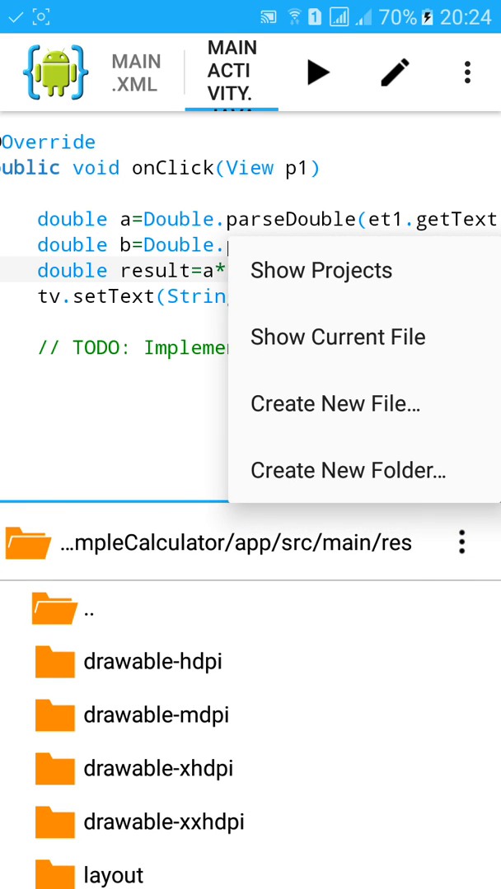
pyautogui.click(347, 471)
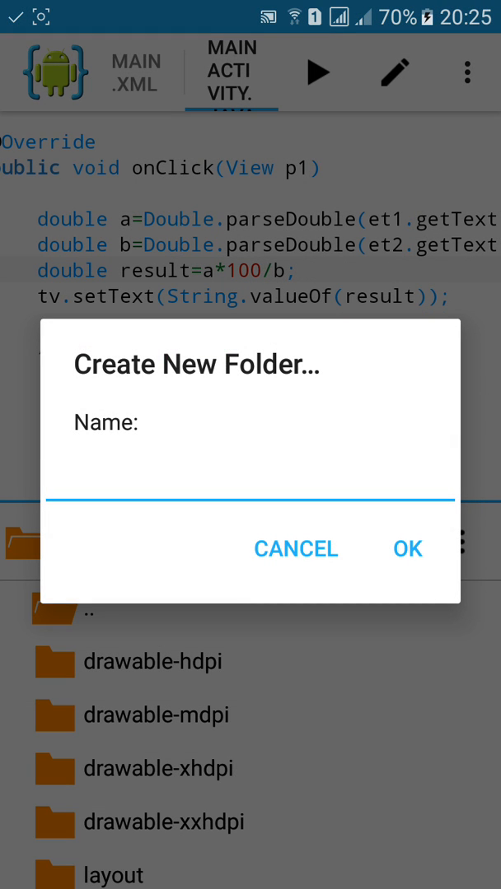
# Name the new folder drawable, confirm it and enter the folder.
pyautogui.write('drawab')
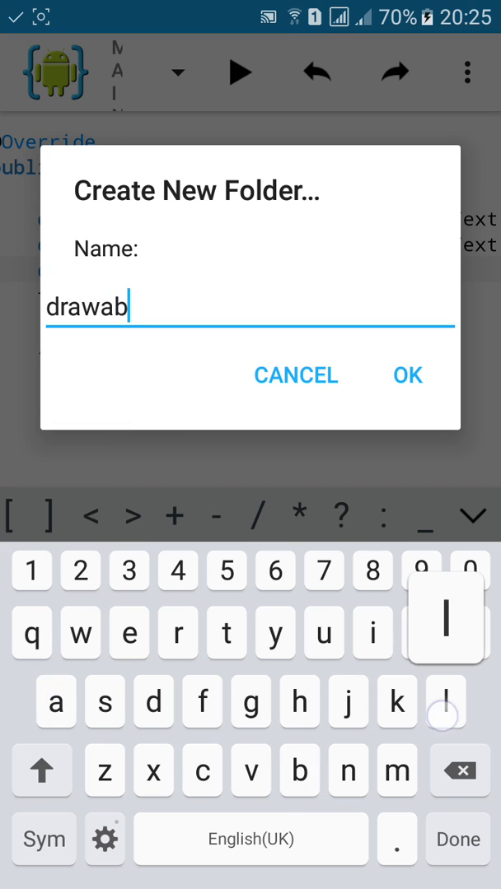
pyautogui.click(297, 376)
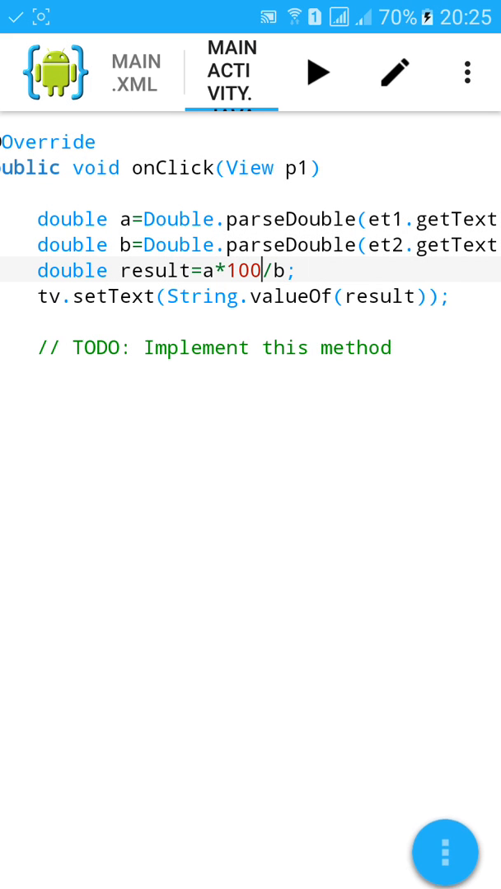
pyautogui.click(444, 853)
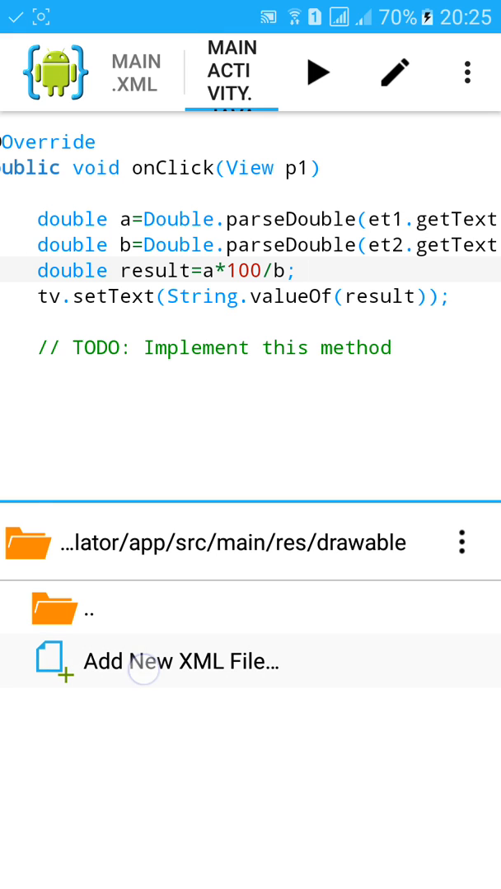
# Create background_et.xml in the drawable folder via Add New XML File.
pyautogui.click(178, 662)
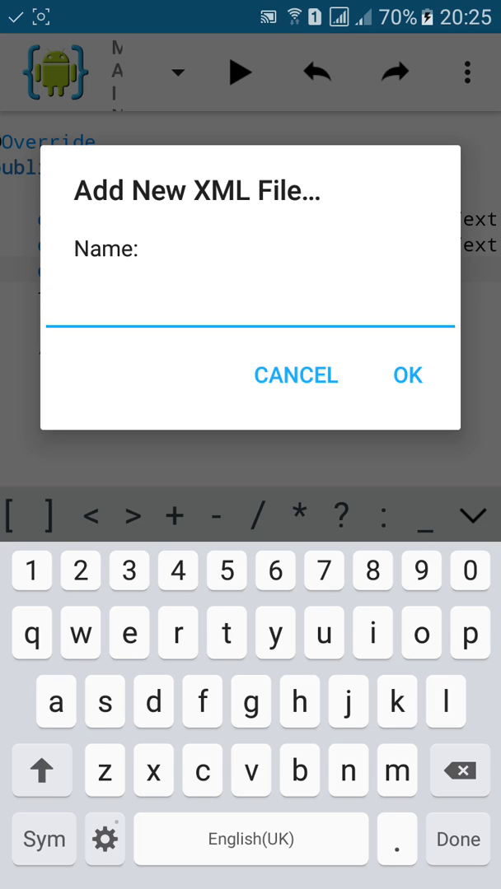
pyautogui.write('backgroun')
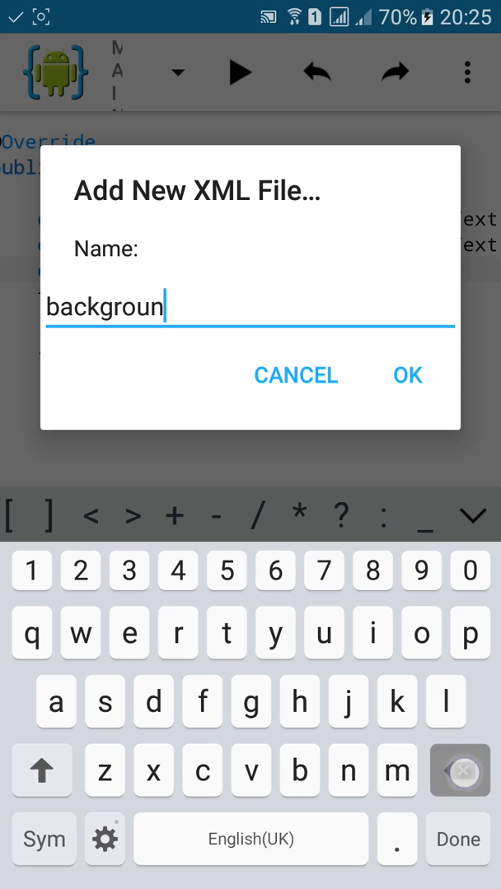
pyautogui.write('d_')
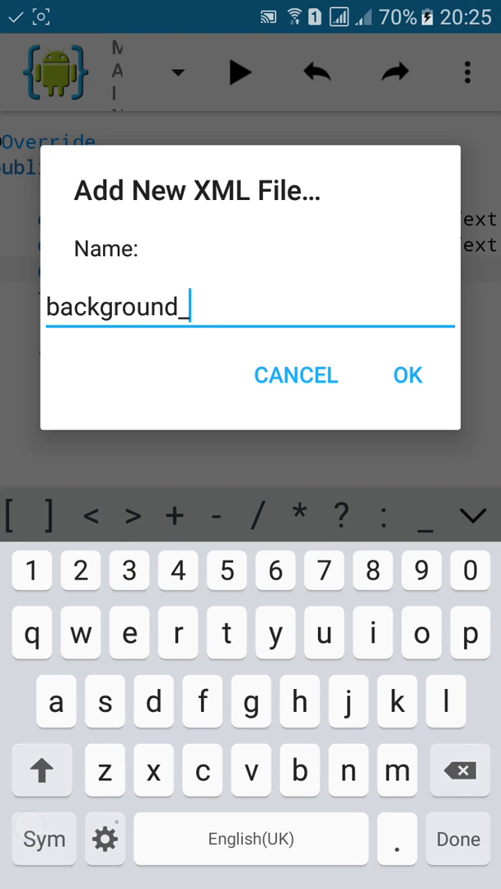
pyautogui.write('et')
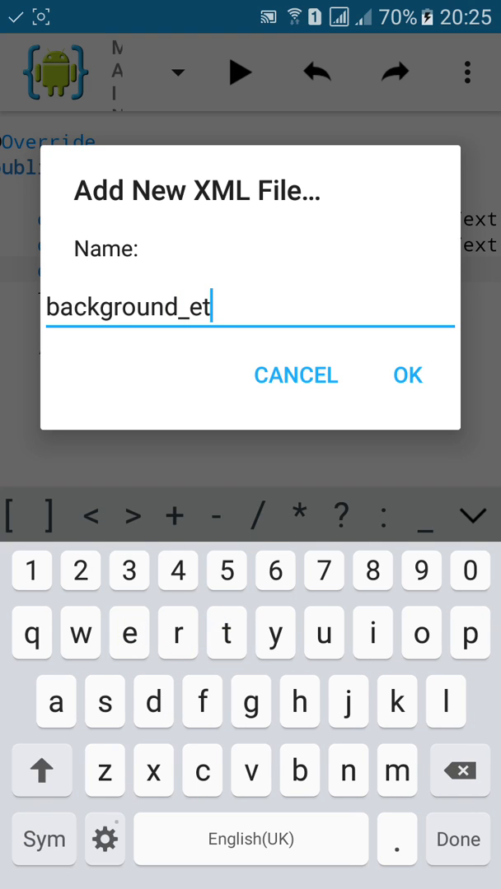
pyautogui.click(407, 375)
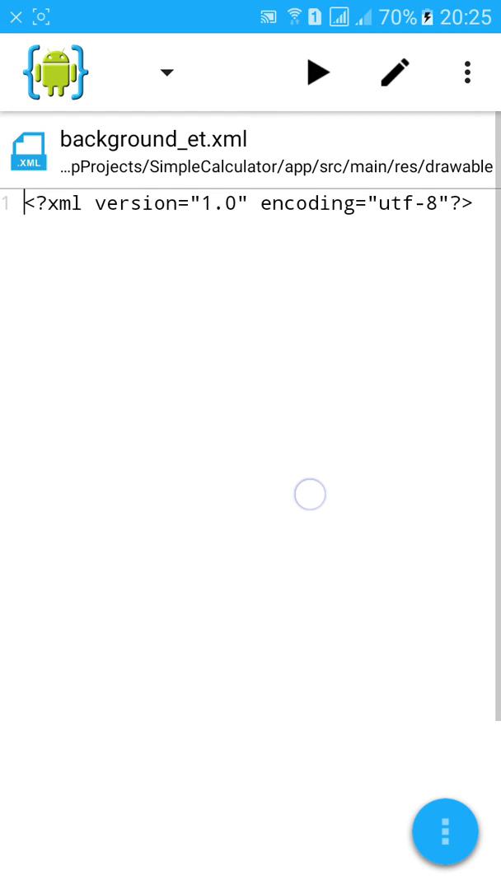
pyautogui.click(165, 72)
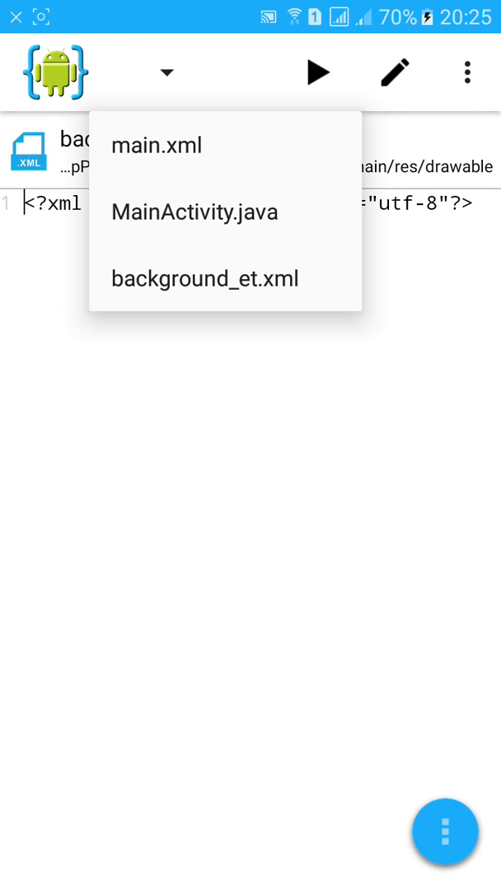
# Switch to background_et.xml and start an empty line below the XML declaration.
pyautogui.click(158, 145)
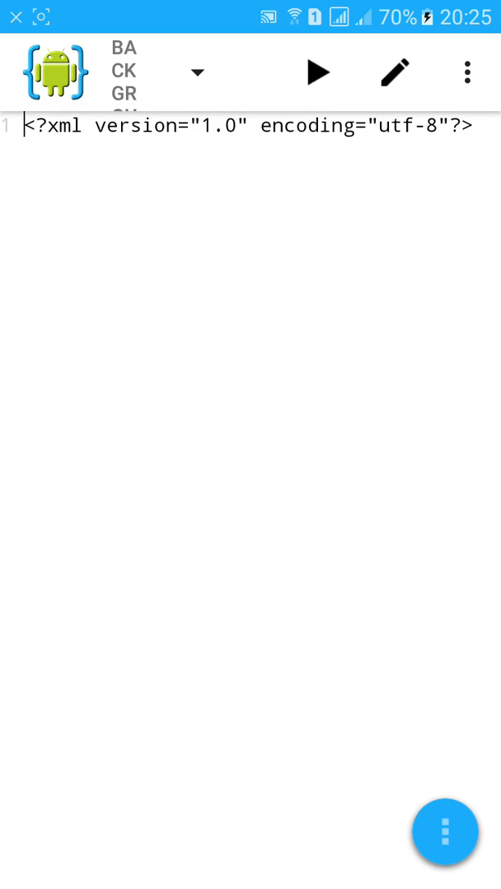
pyautogui.click(395, 72)
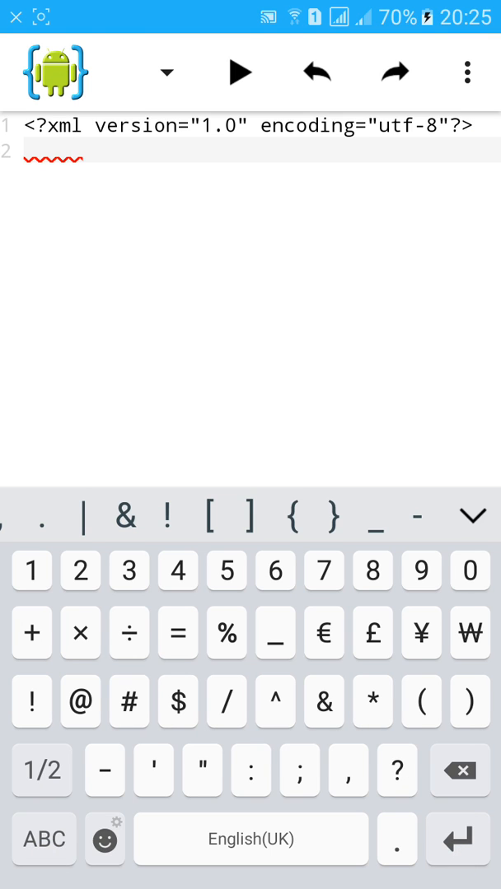
# Add a <shape> root element with android:shape="rectangle" and begin its solid child.
pyautogui.write('>')
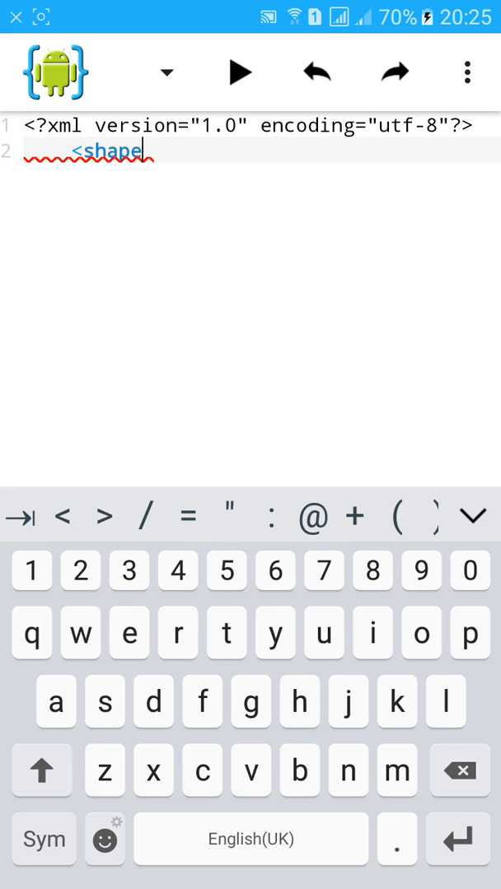
pyautogui.press('enter')
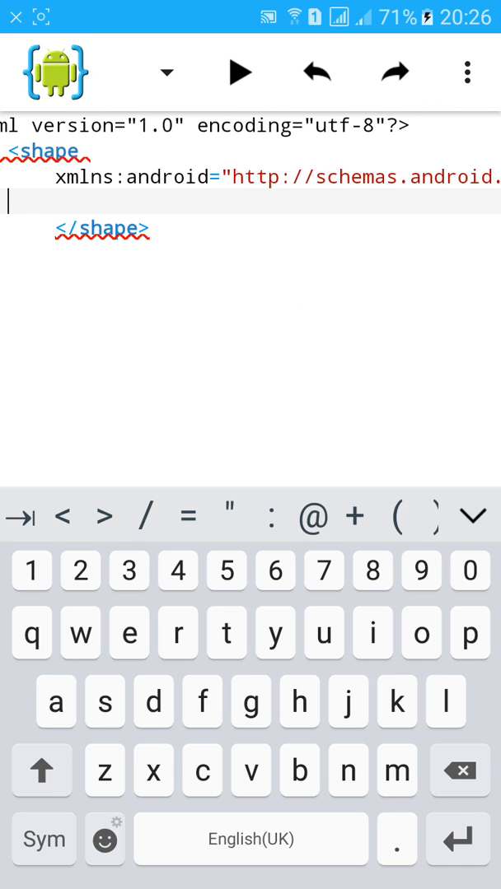
pyautogui.write('android:shape=')
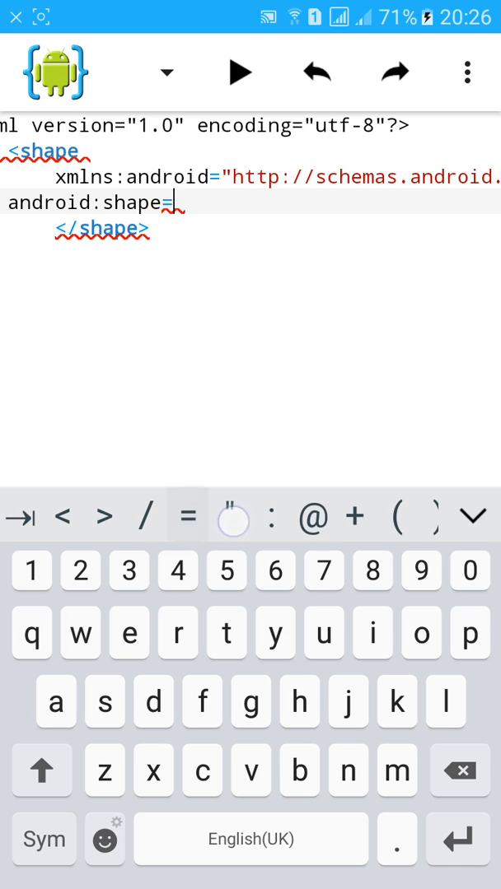
pyautogui.write('"')
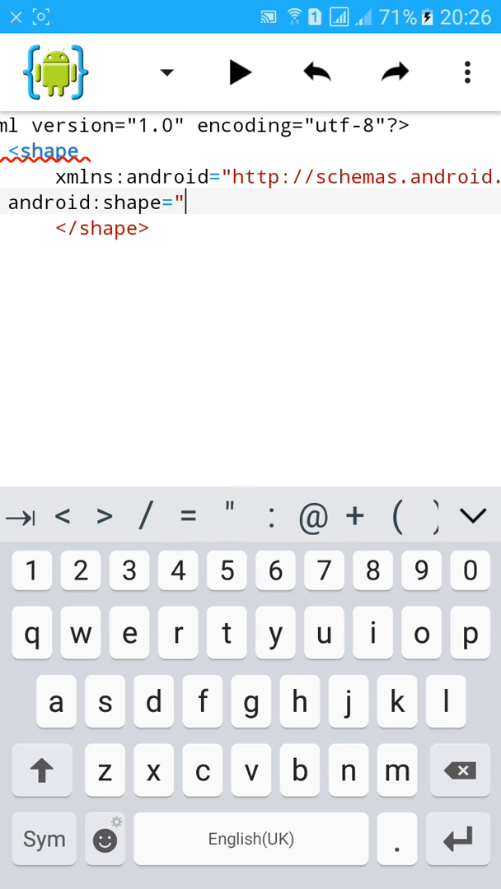
pyautogui.write('rectangle">')
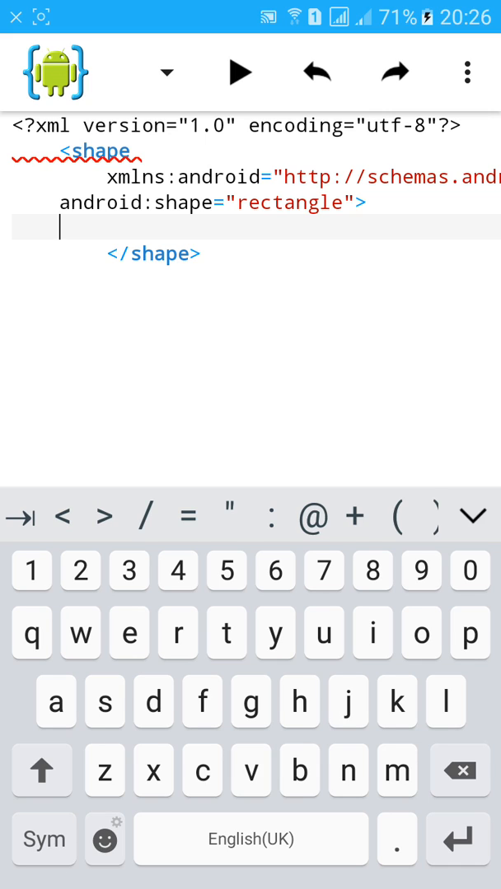
pyautogui.write('solid android')
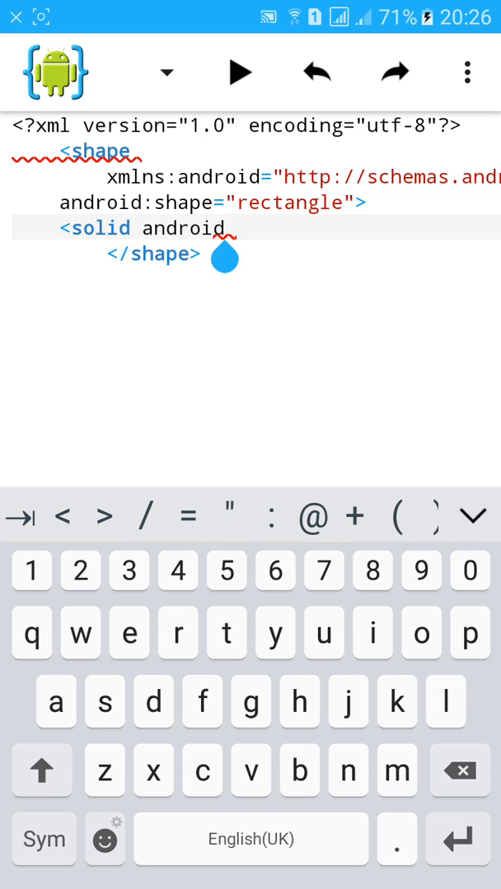
# Set the solid fill to android:color="#ffffff", checking it in the colour picker.
pyautogui.write('"')
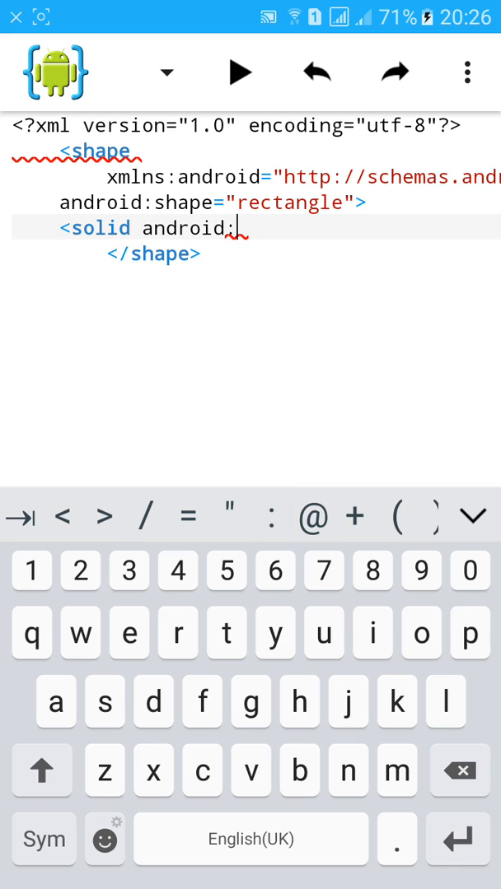
pyautogui.write('color=')
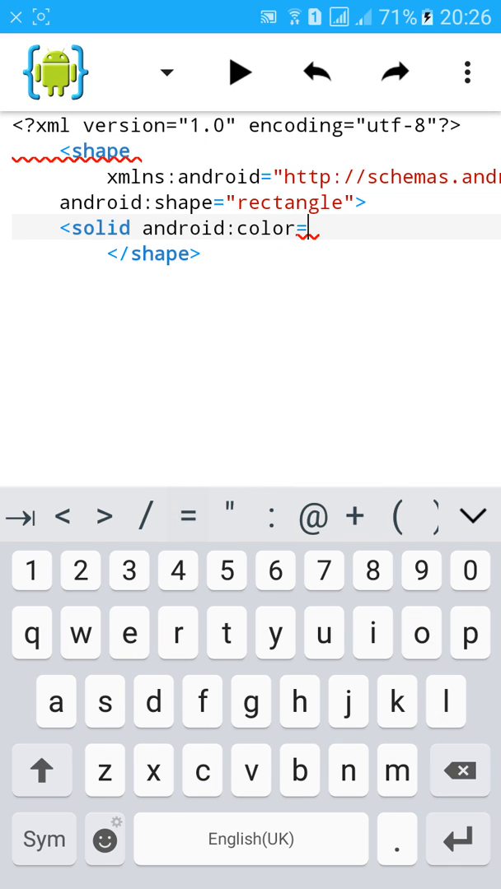
pyautogui.write('""')
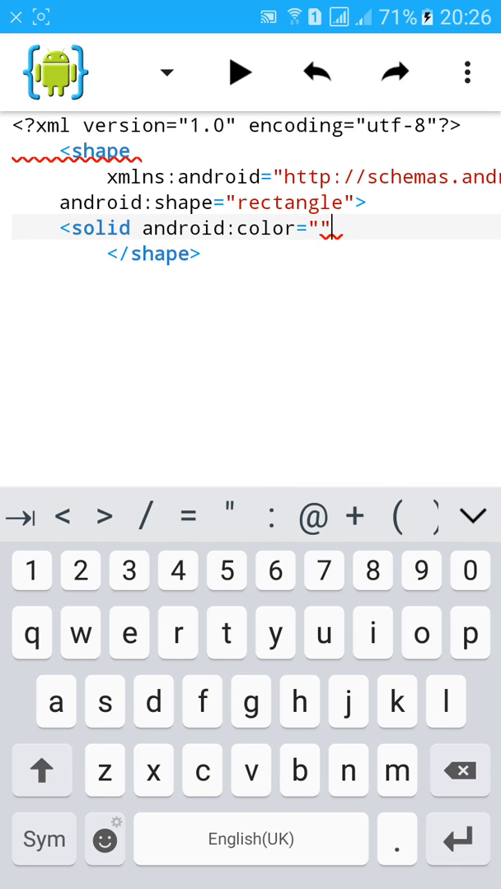
pyautogui.click(145, 517)
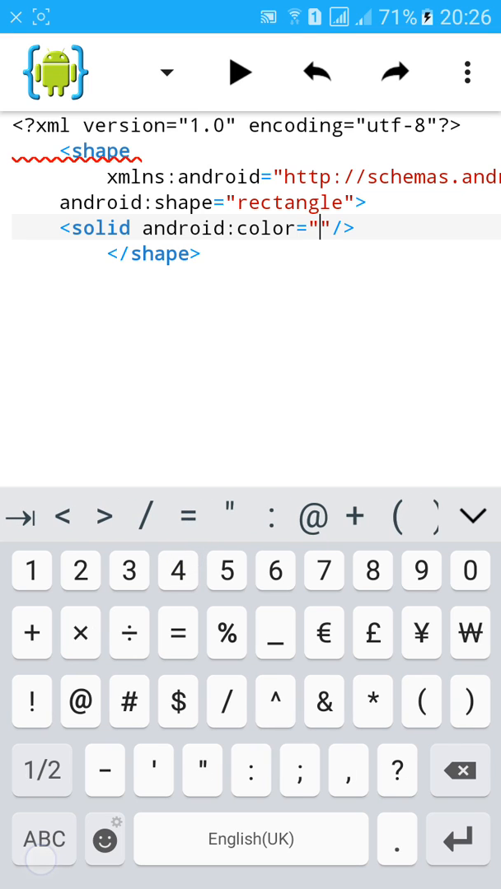
pyautogui.write('#')
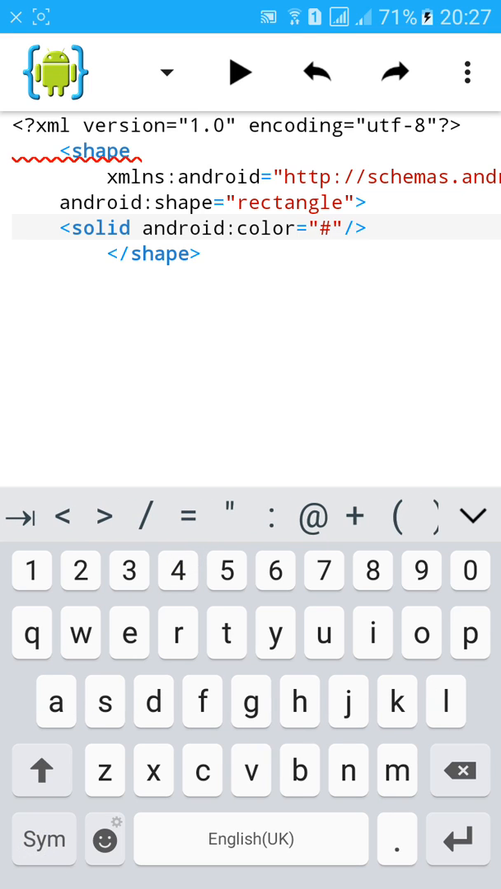
pyautogui.write('ffffff')
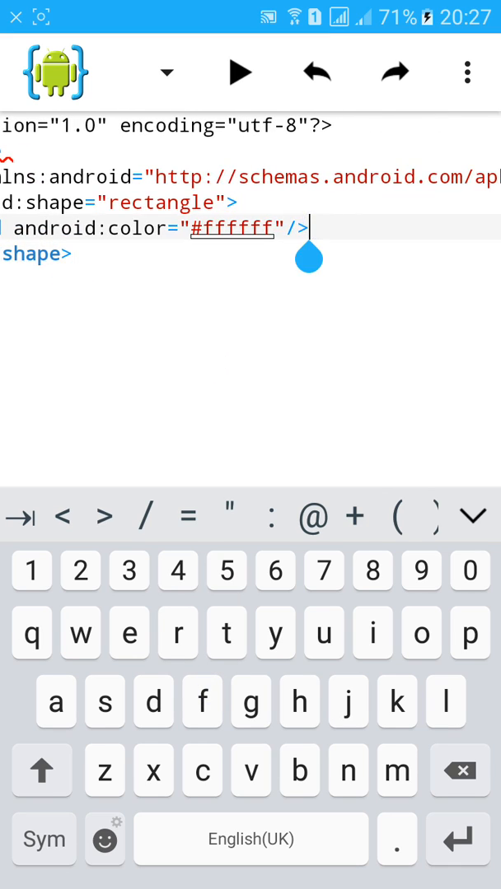
pyautogui.doubleClick(234, 227)
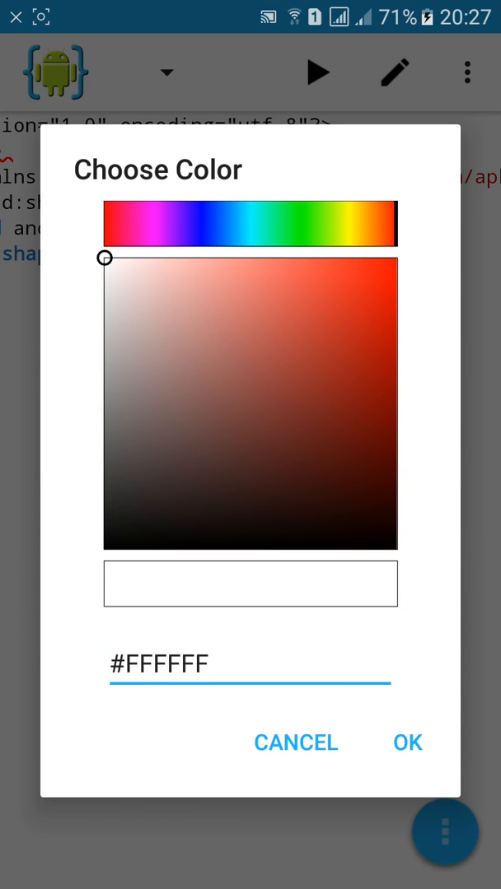
pyautogui.click(407, 741)
pyautogui.write('<stro')
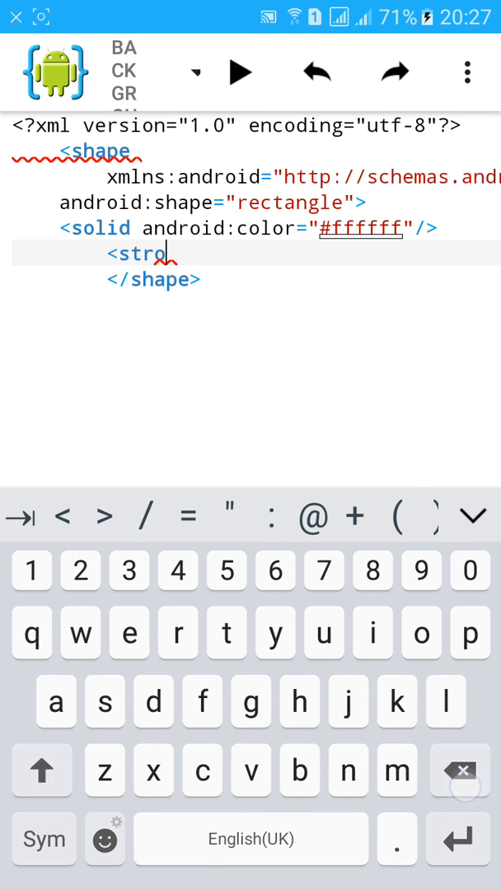
# Add a stroke element with width 1dp and color #2033E3 to the shape.
pyautogui.write('ke')
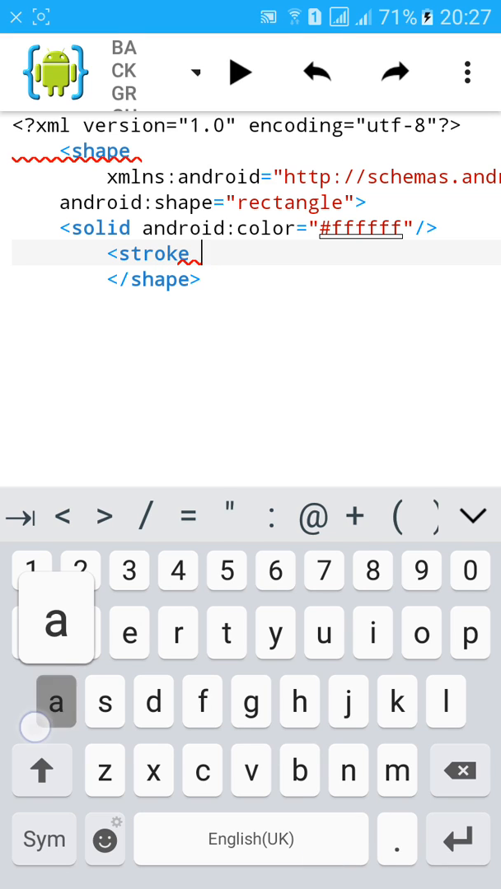
pyautogui.write('android:')
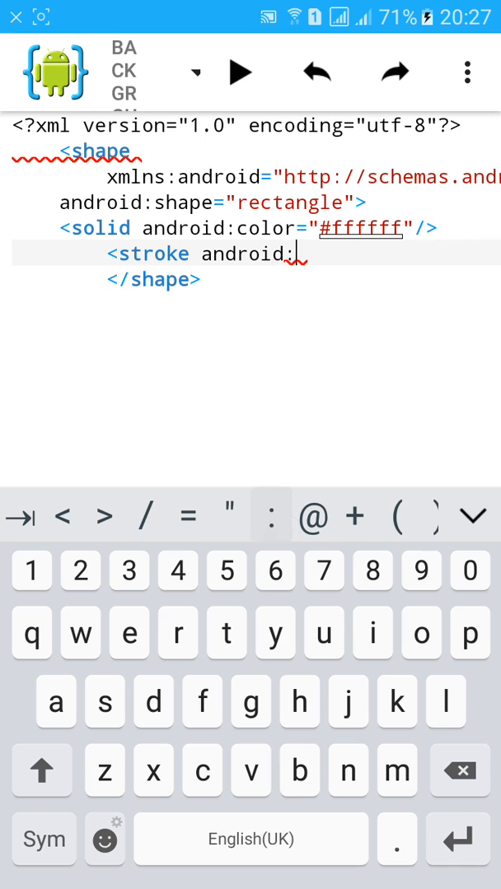
pyautogui.write('width')
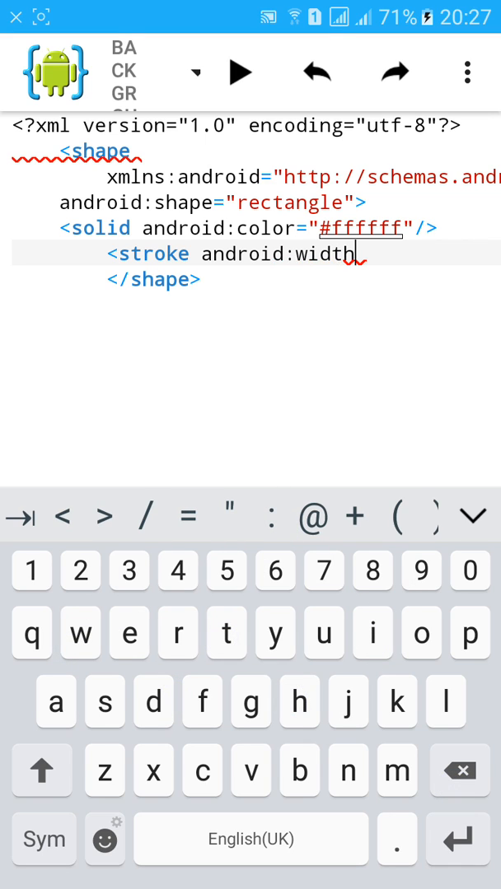
pyautogui.write('=')
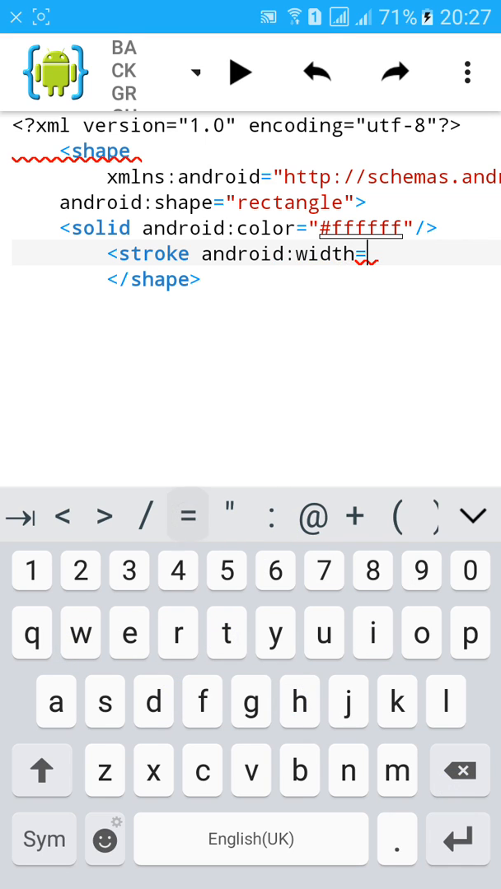
pyautogui.write('1')
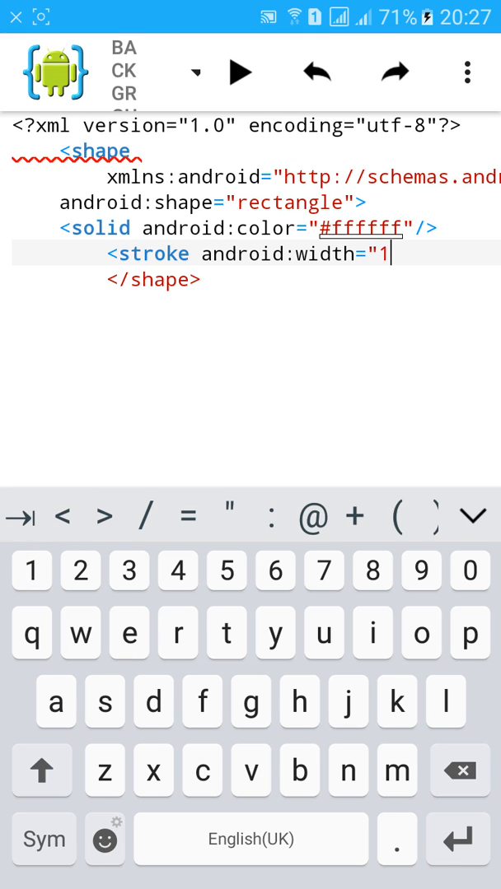
pyautogui.write('dp"')
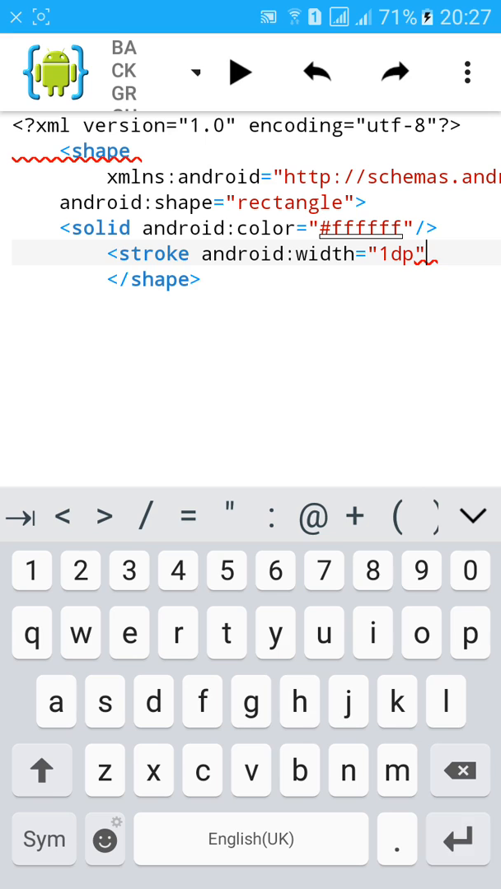
pyautogui.write('andr')
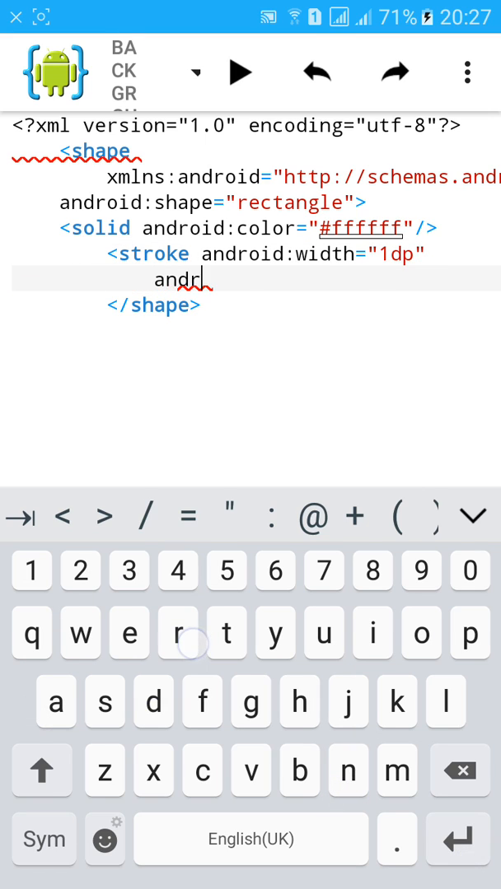
pyautogui.write('oid:color=')
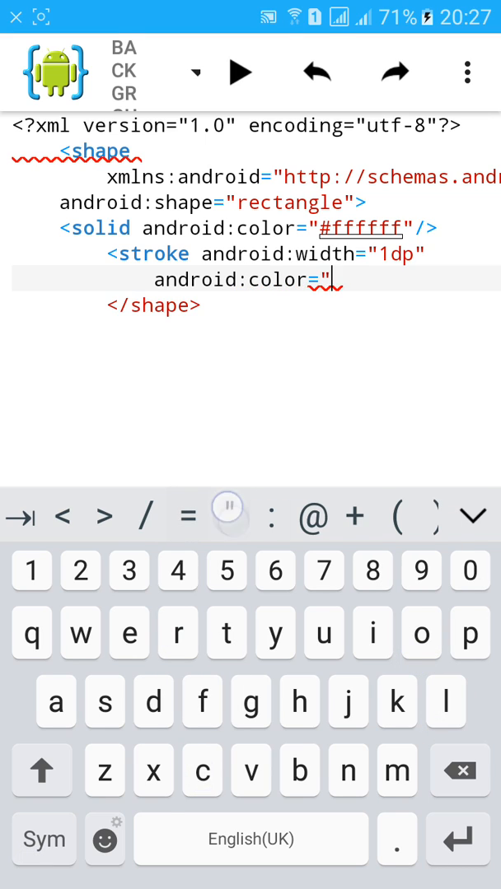
pyautogui.write('/>')
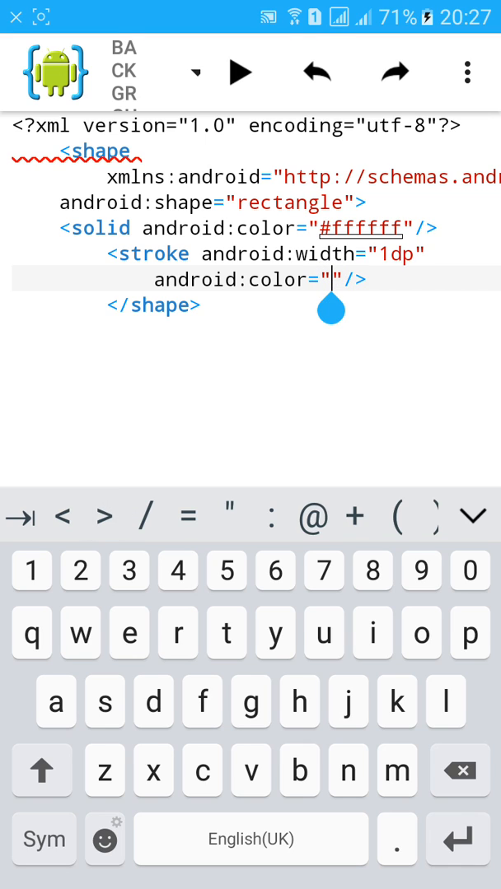
pyautogui.write('#')
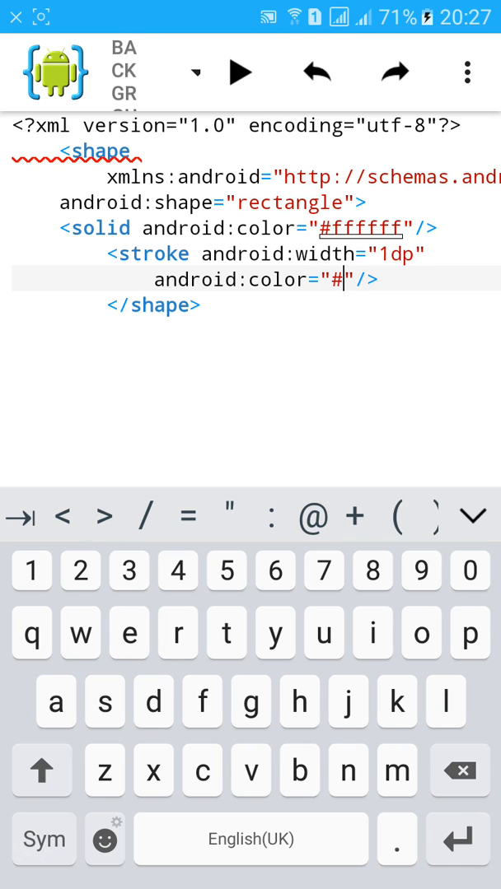
pyautogui.write('20')
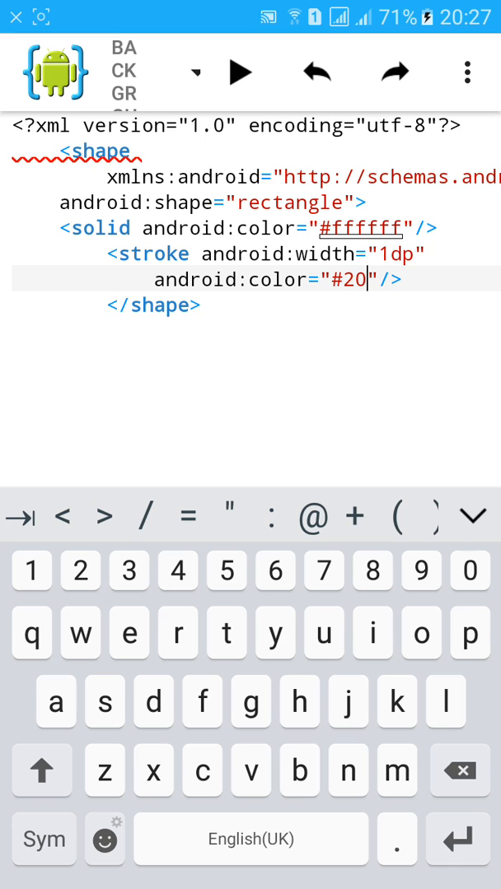
pyautogui.write('33')
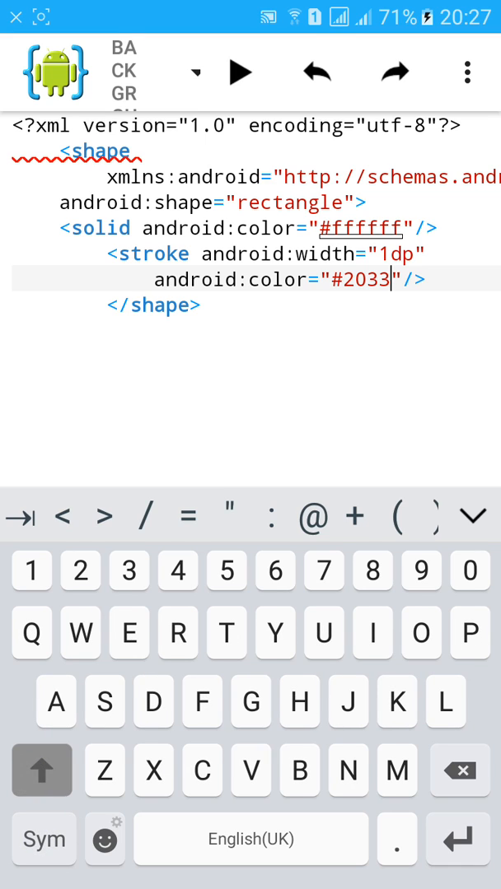
pyautogui.write('E')
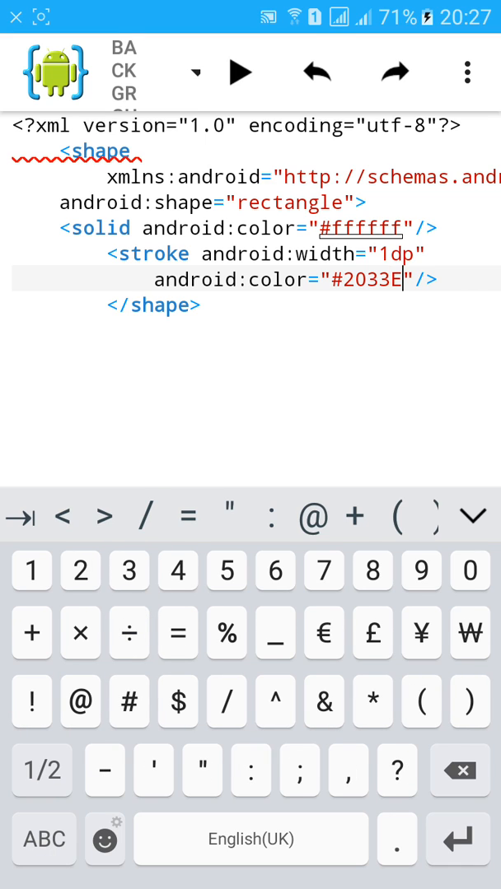
pyautogui.write('3')
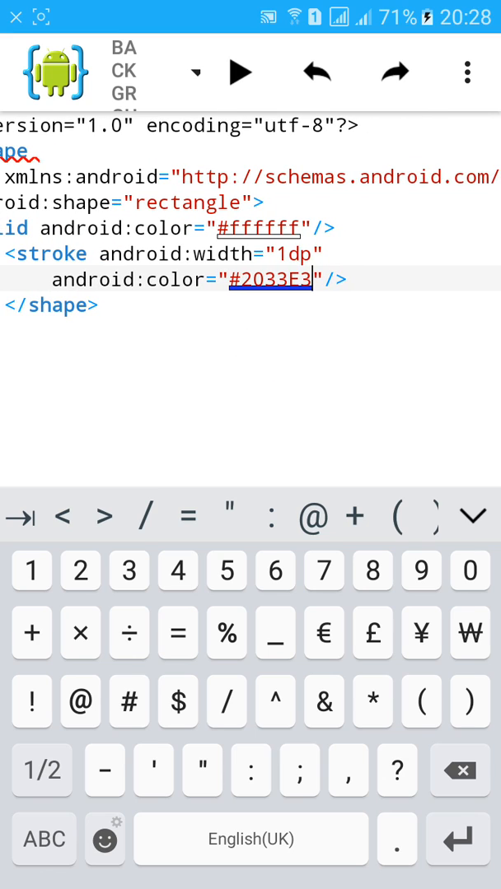
# Review the #2033E3 border colour value and save all edited files.
pyautogui.click(317, 280)
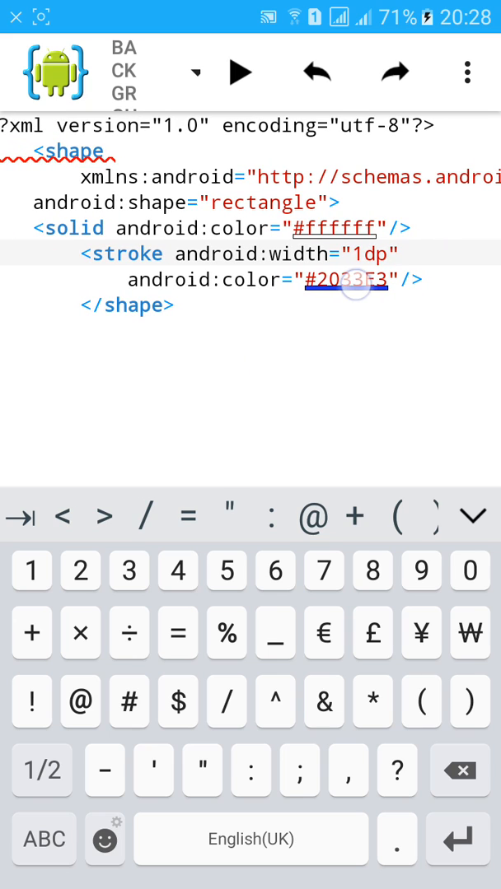
pyautogui.doubleClick(344, 280)
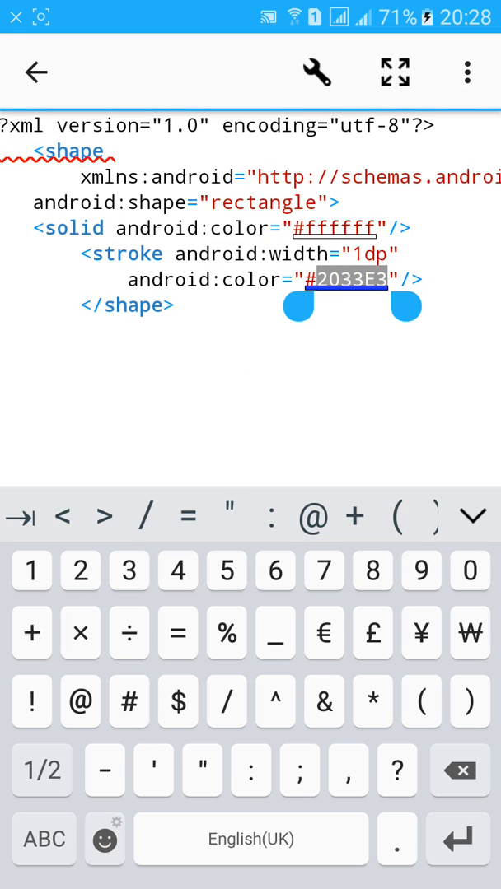
pyautogui.click(341, 280)
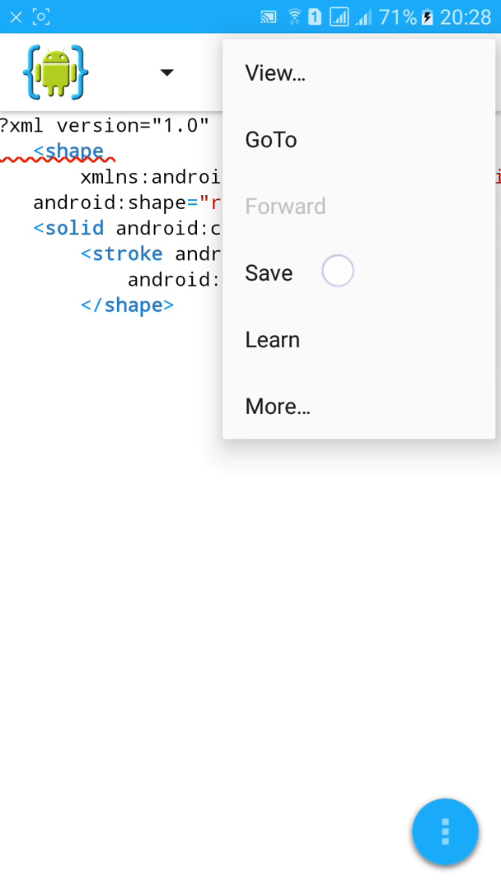
pyautogui.click(269, 273)
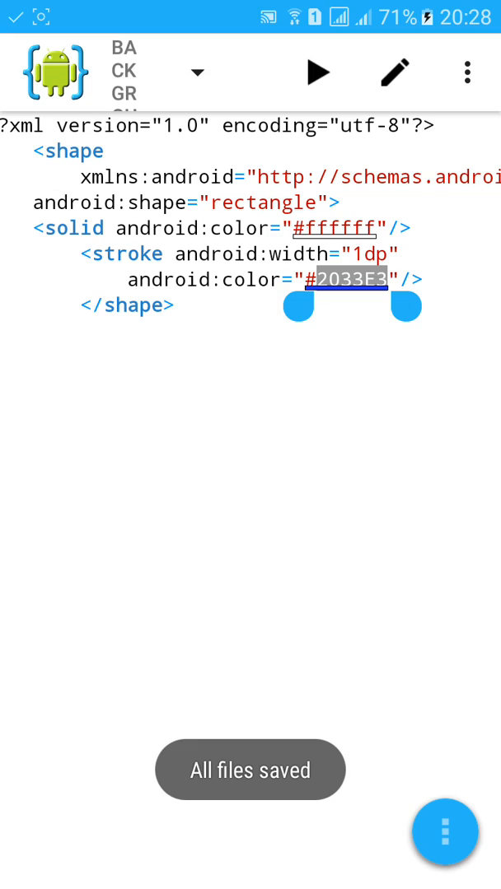
pyautogui.click(196, 72)
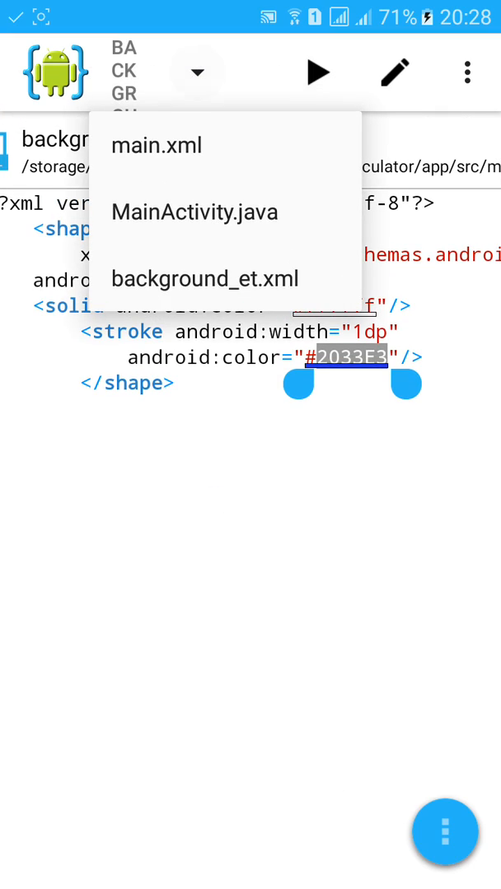
pyautogui.click(157, 145)
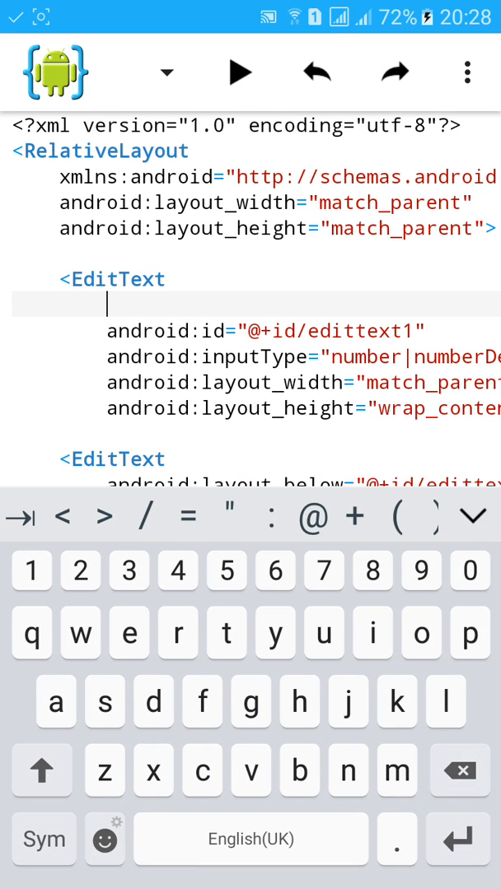
pyautogui.write('an')
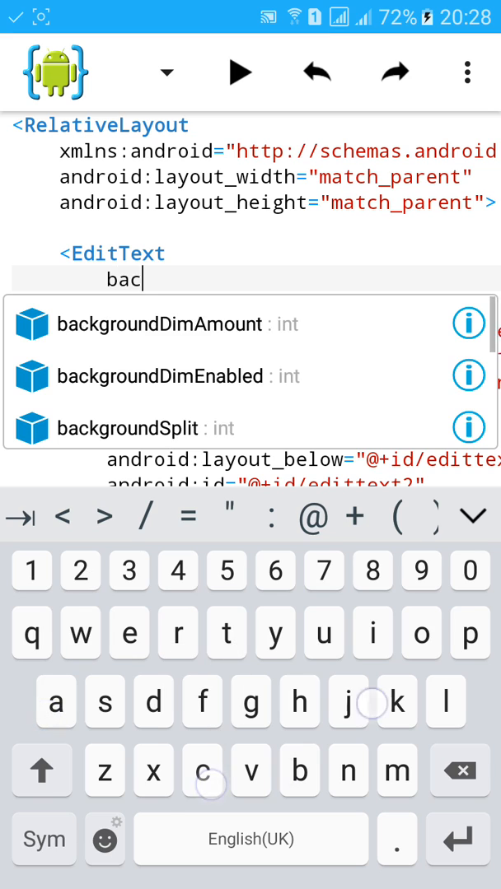
pyautogui.write('kground')
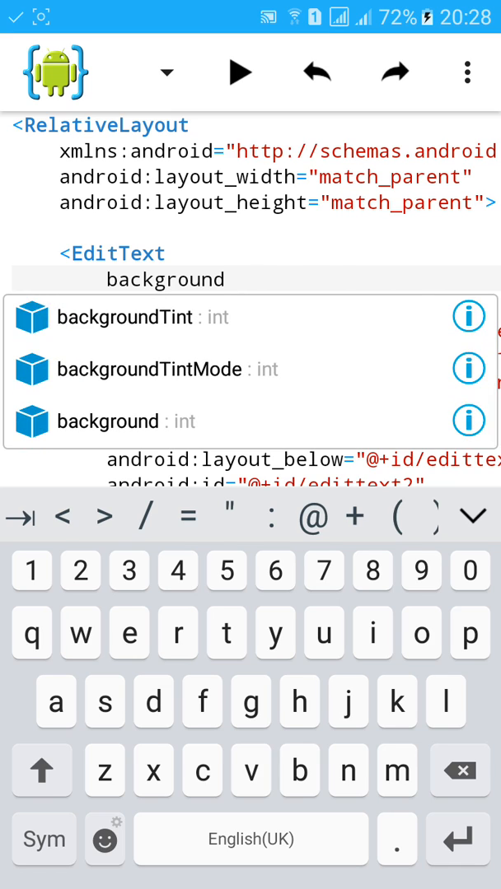
pyautogui.click(107, 421)
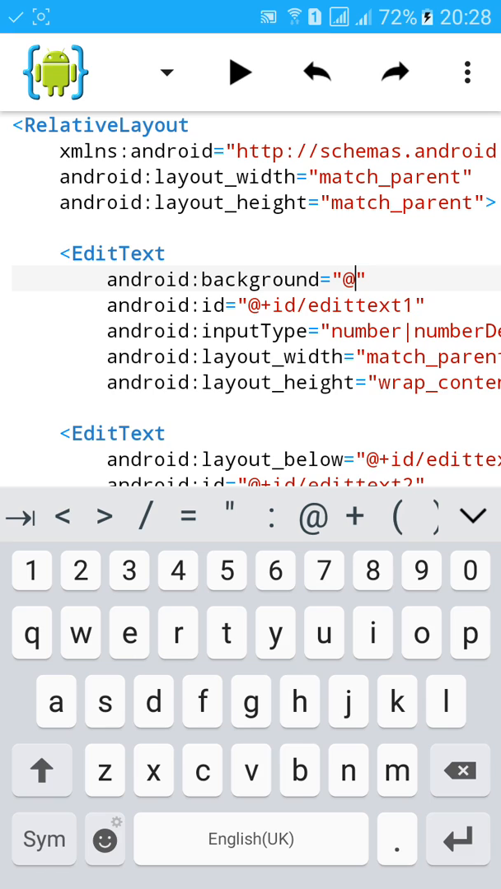
pyautogui.write('dr')
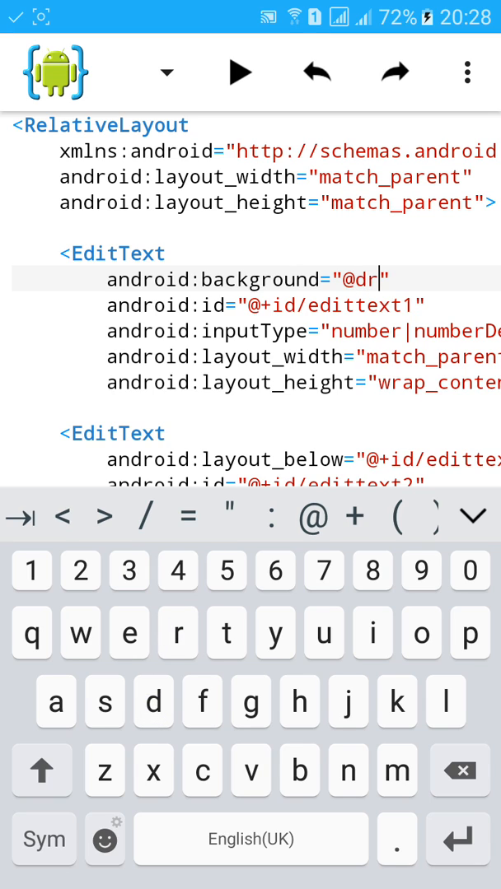
pyautogui.write('awn')
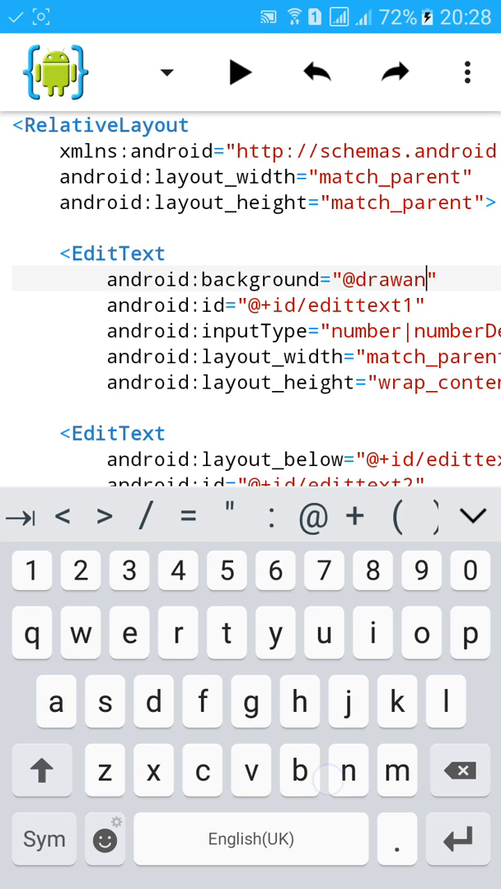
pyautogui.write('ble')
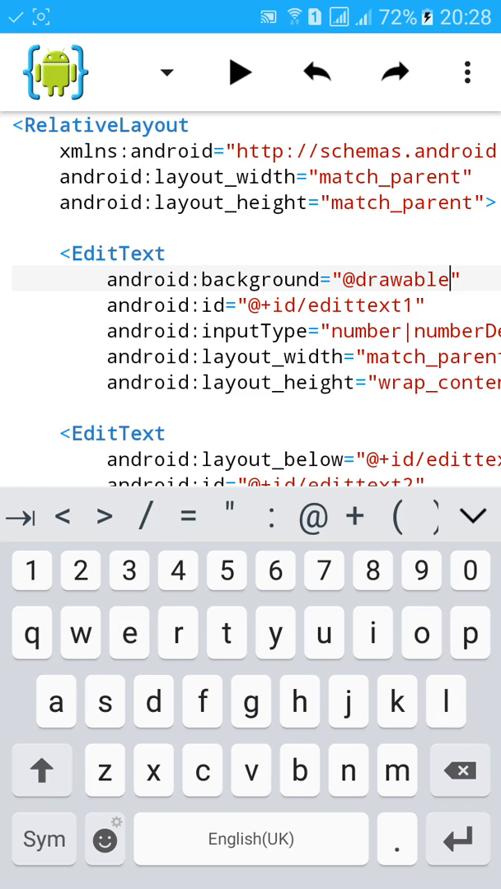
pyautogui.write('/')
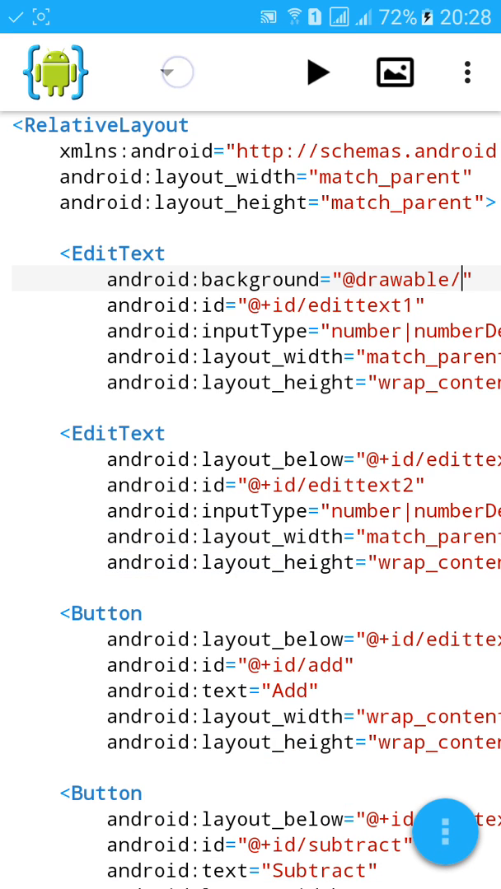
pyautogui.click(175, 72)
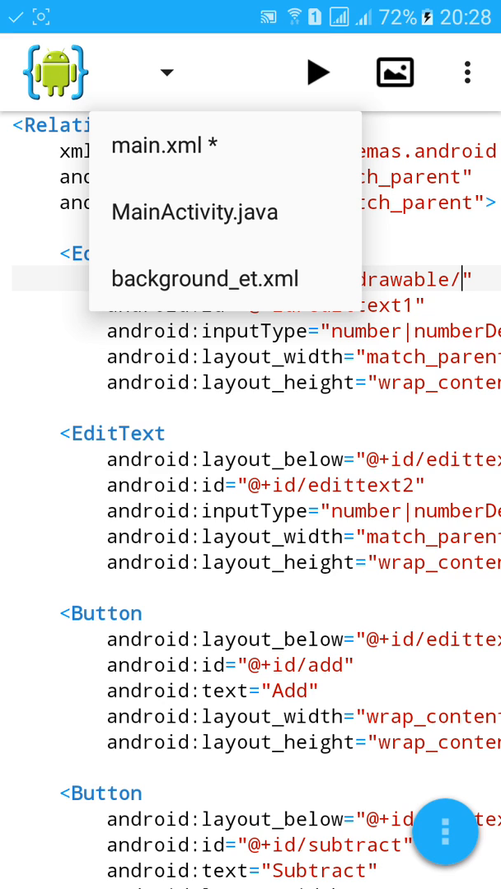
pyautogui.click(165, 145)
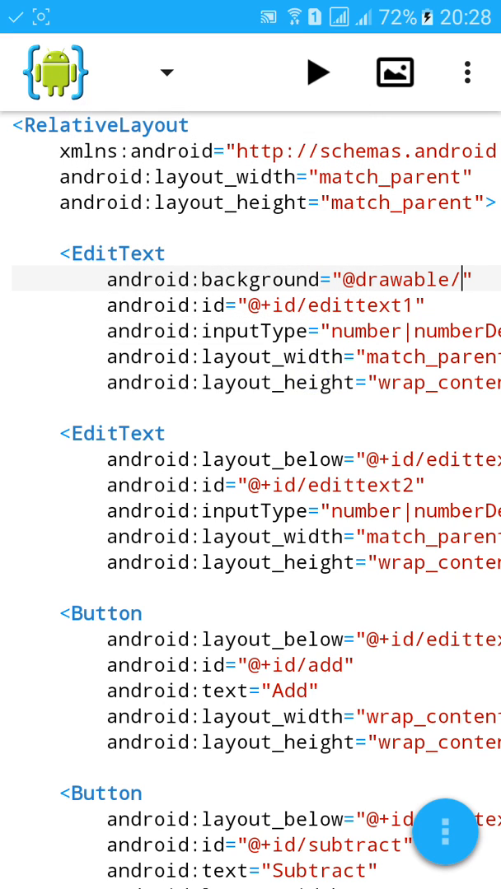
pyautogui.write('background')
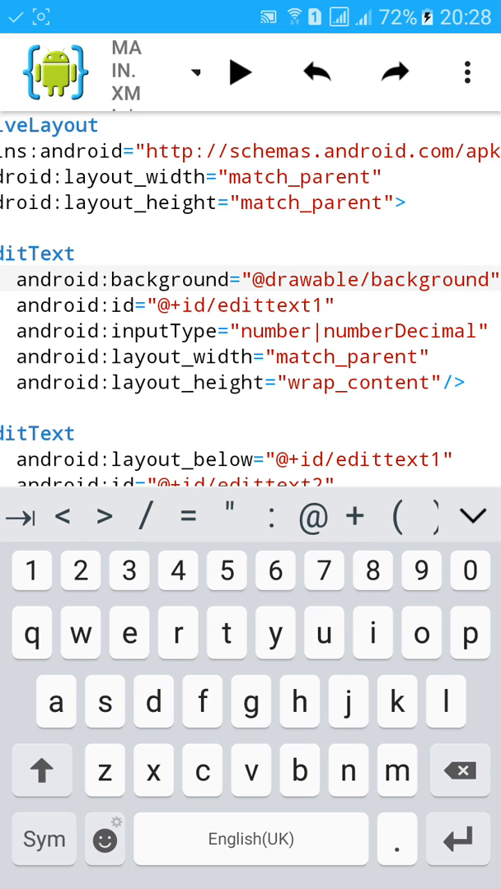
pyautogui.click(129, 632)
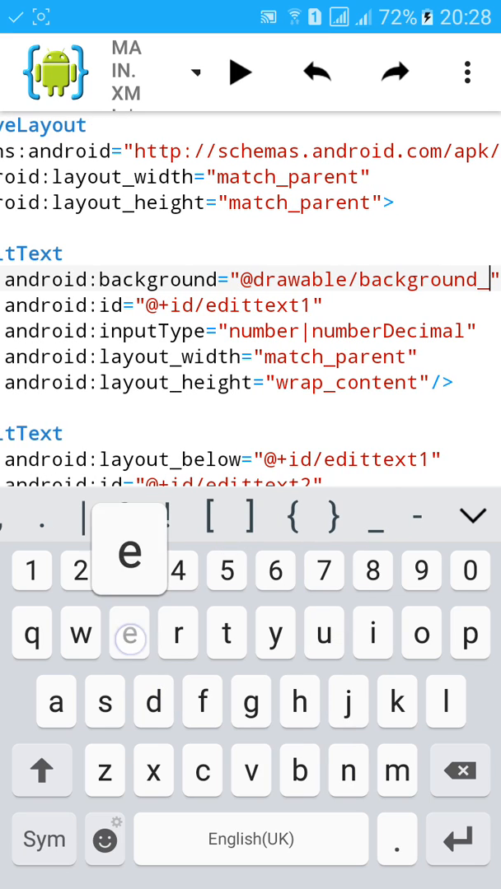
pyautogui.click(466, 72)
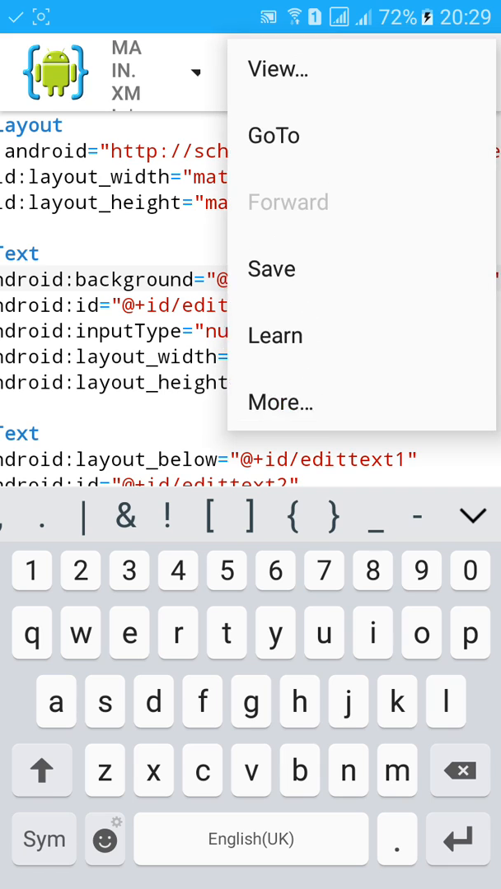
# Copy the background_et background to the second EditText, save all files and run the build.
pyautogui.click(270, 269)
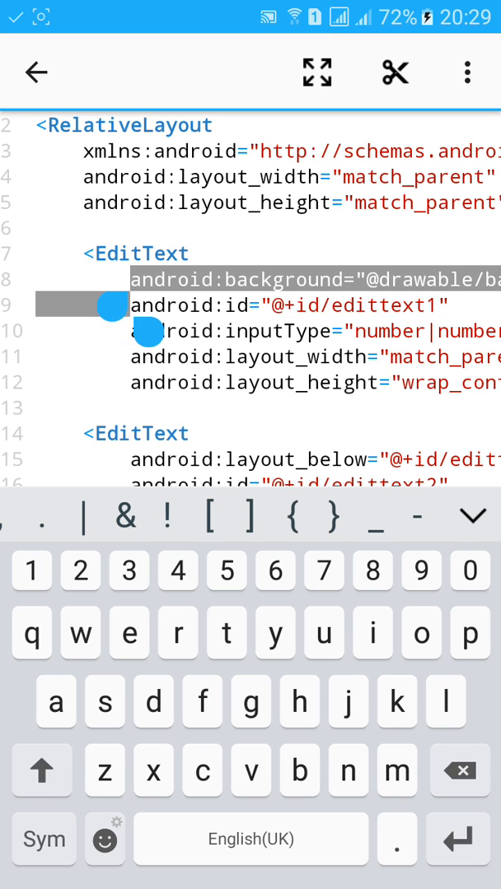
pyautogui.click(468, 72)
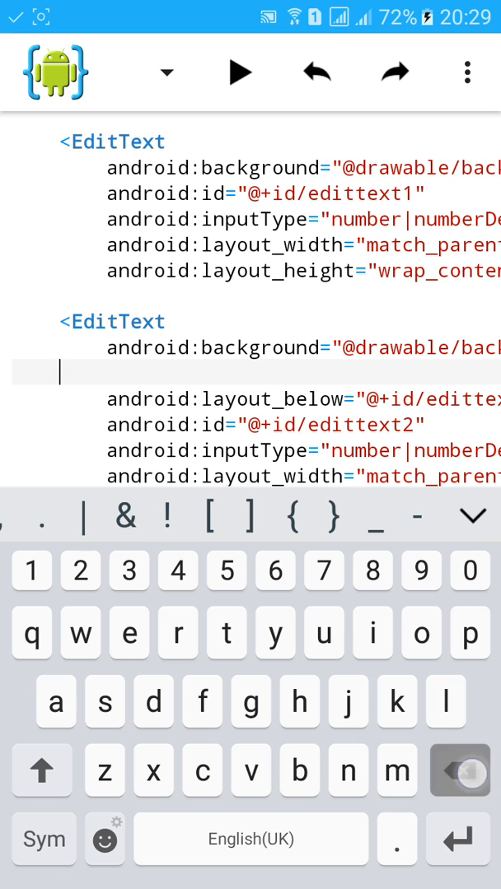
pyautogui.click(468, 72)
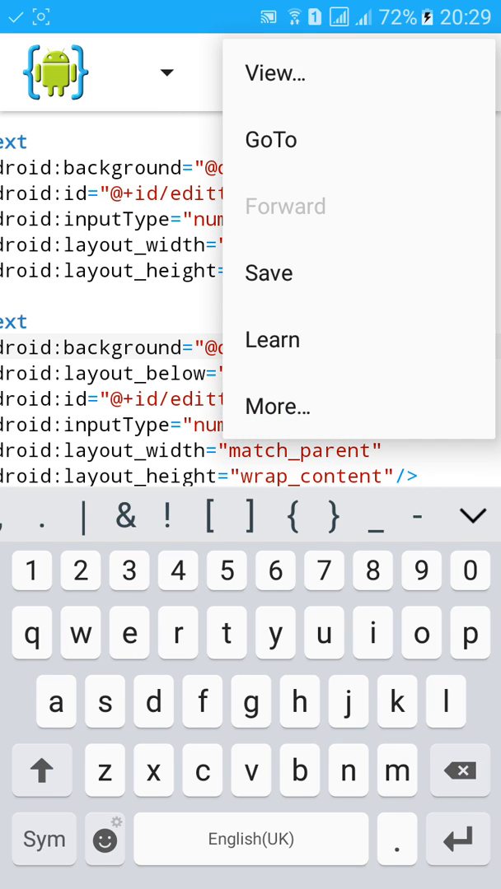
pyautogui.click(269, 273)
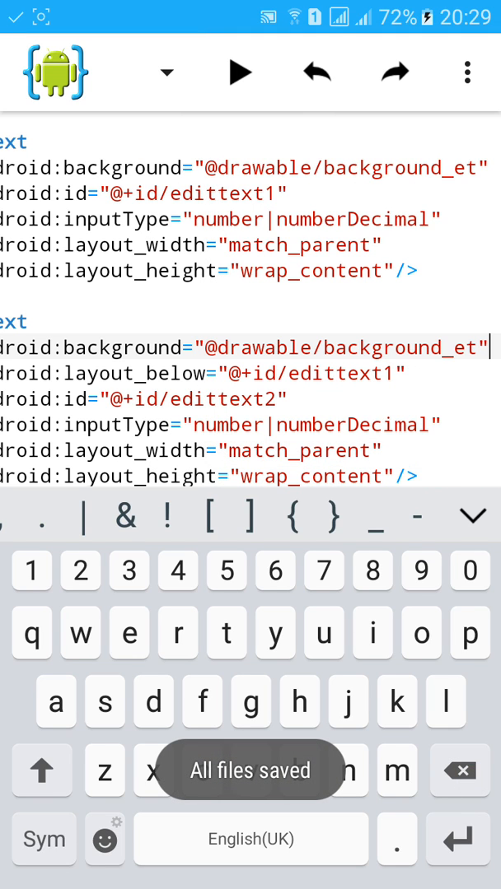
pyautogui.click(241, 72)
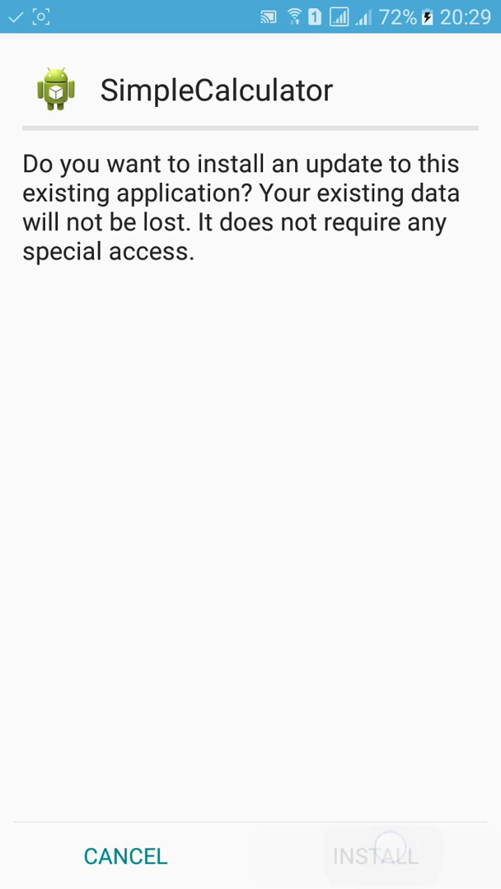
# Install and launch the updated SimpleCalculator and test a bordered number field.
pyautogui.click(379, 856)
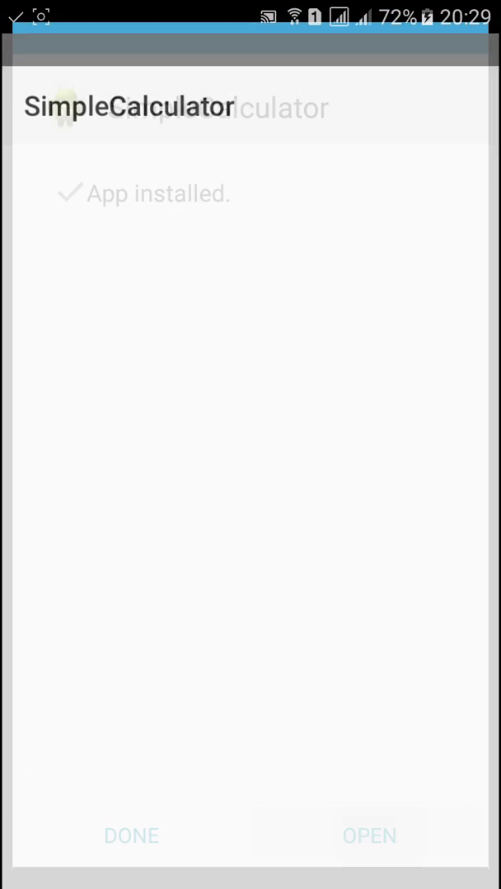
pyautogui.click(368, 835)
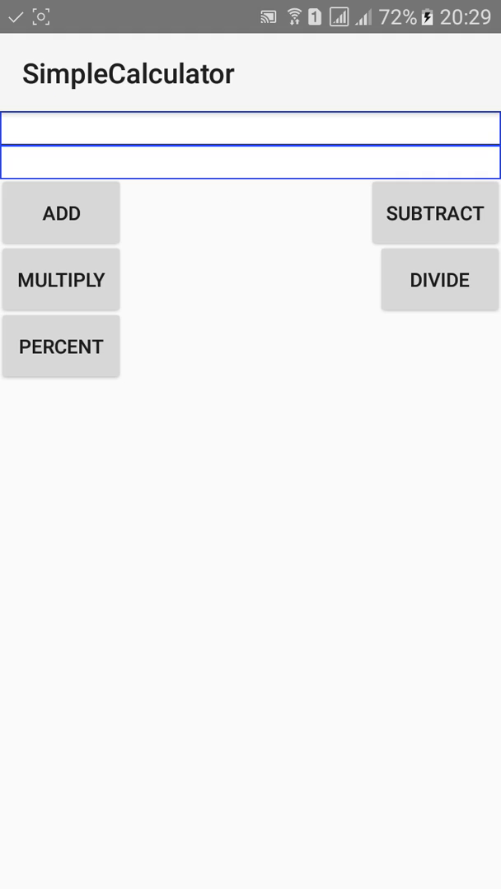
pyautogui.click(303, 161)
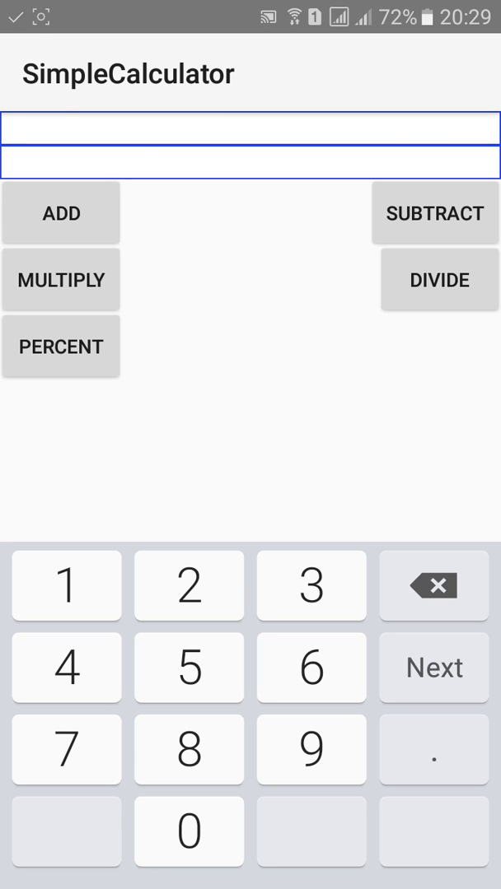
pyautogui.click(187, 830)
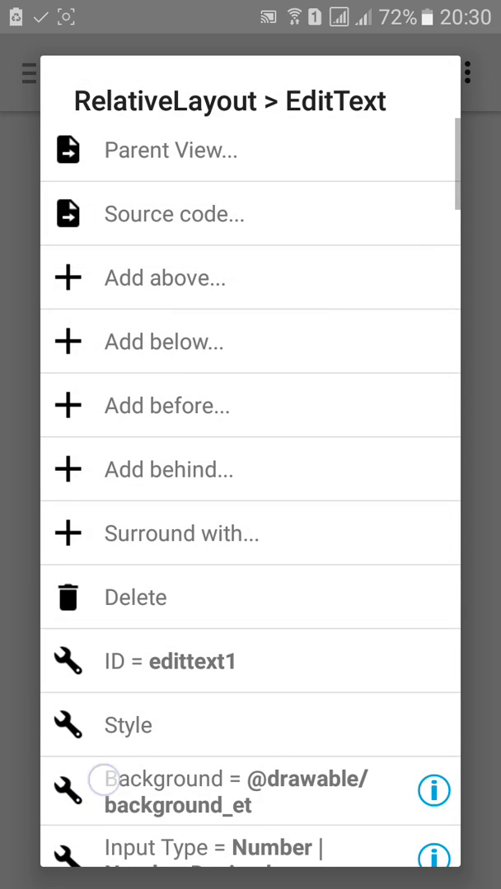
# In the designer, open the first EditText's Layout Margin Bottom property and confirm its value.
pyautogui.scroll(-3)
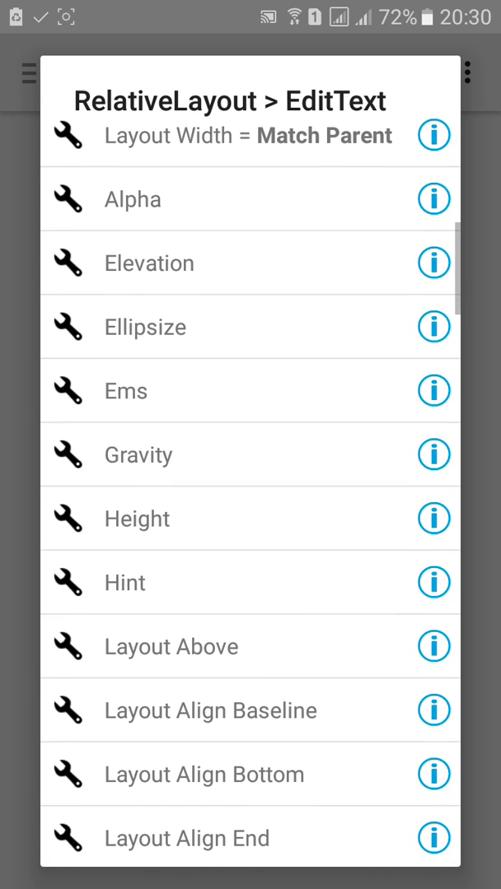
pyautogui.scroll(-3)
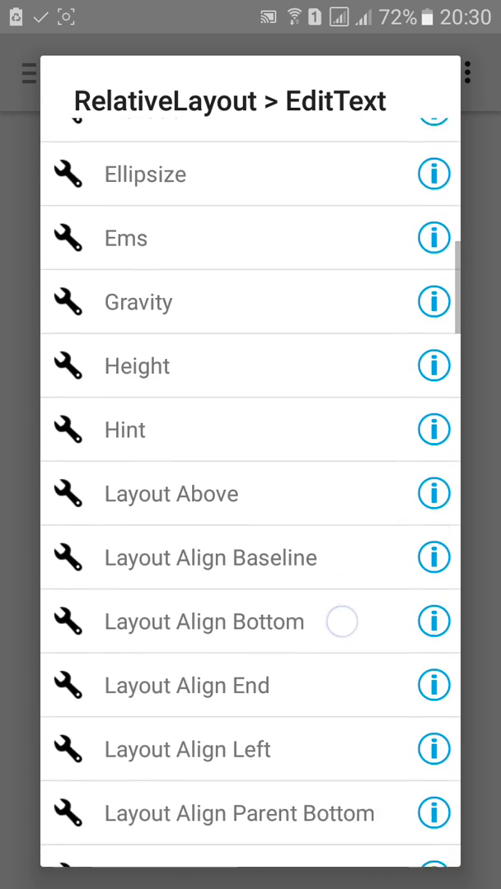
pyautogui.scroll(-3)
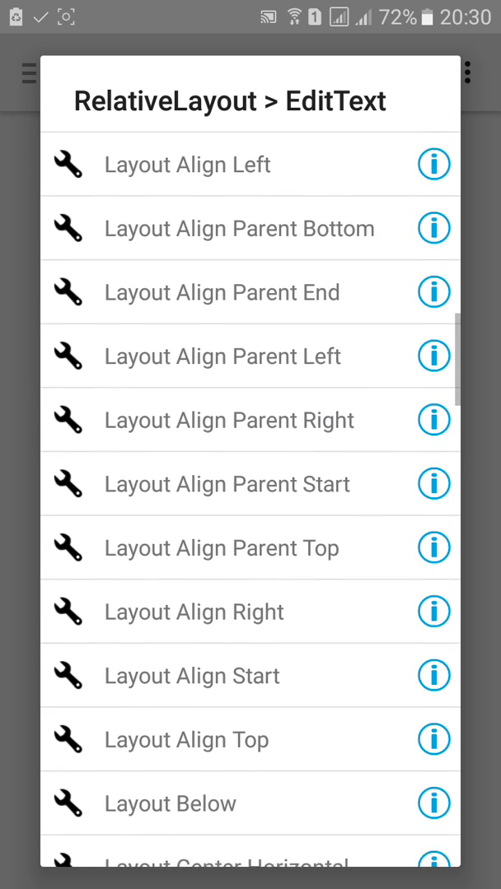
pyautogui.scroll(-3)
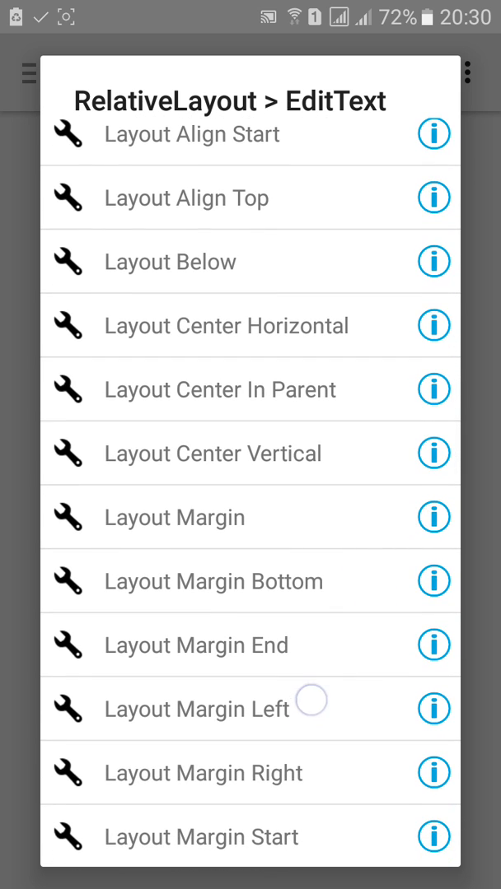
pyautogui.scroll(-3)
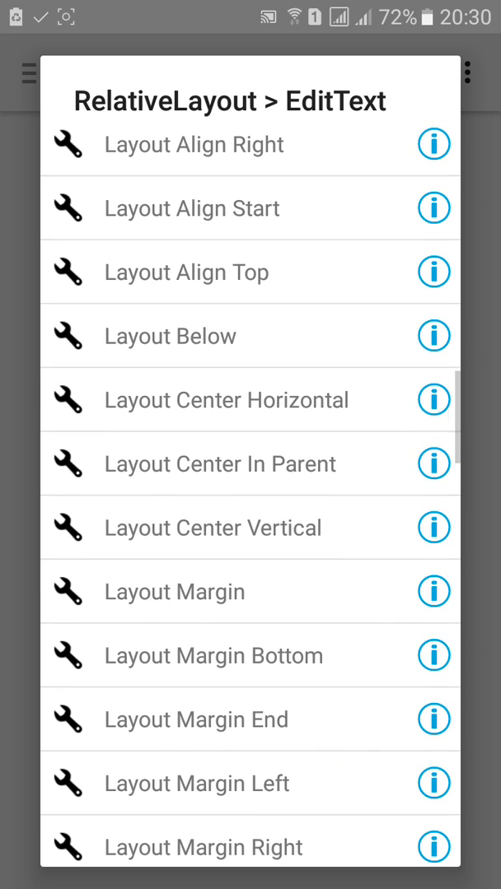
pyautogui.click(174, 592)
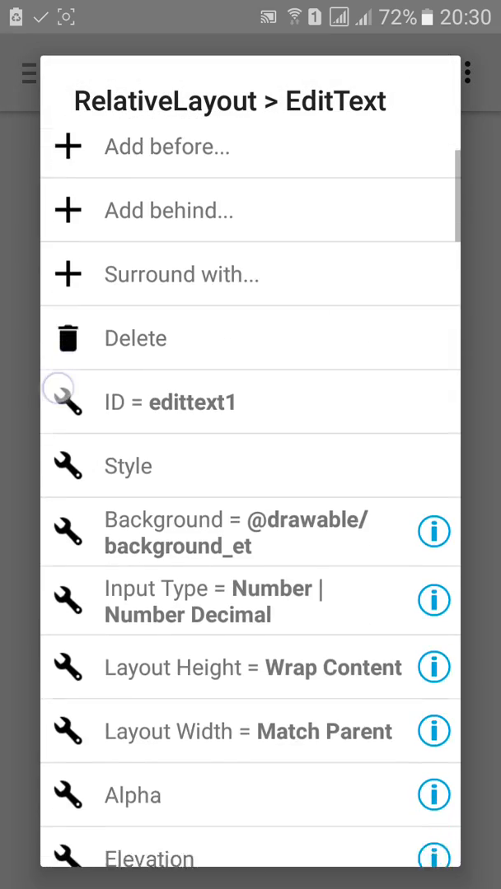
pyautogui.scroll(-3)
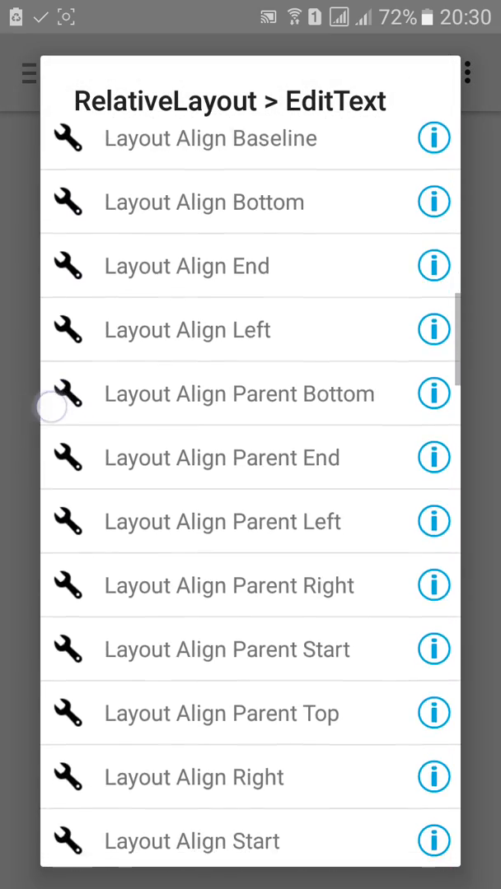
pyautogui.scroll(-3)
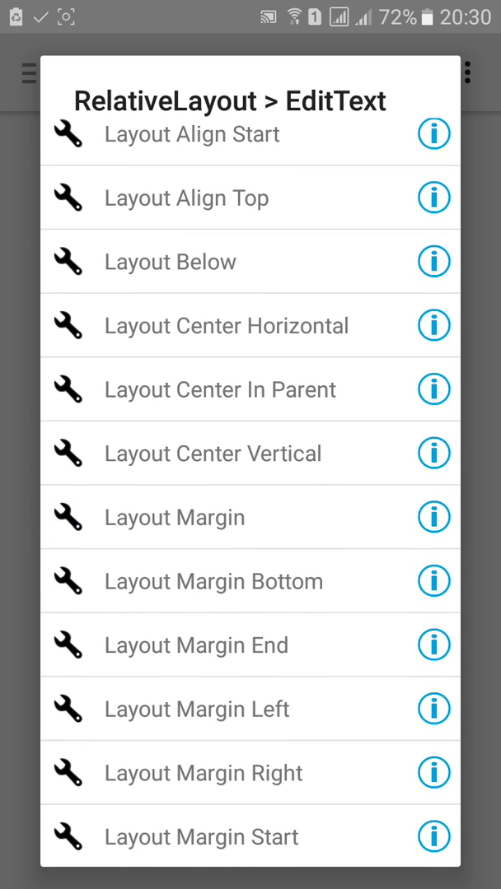
pyautogui.click(214, 582)
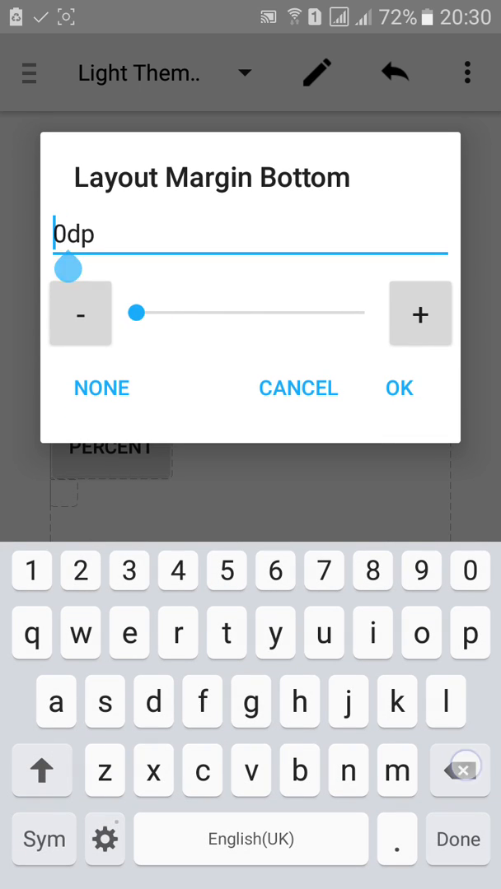
pyautogui.click(298, 389)
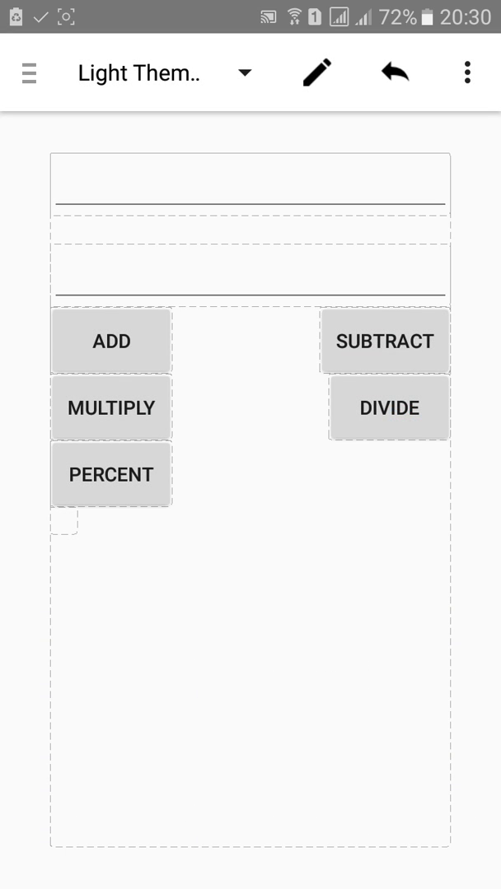
# Add android:layout_marginBottom="20dp" to both EditTexts and run the rebuilt app.
pyautogui.click(250, 269)
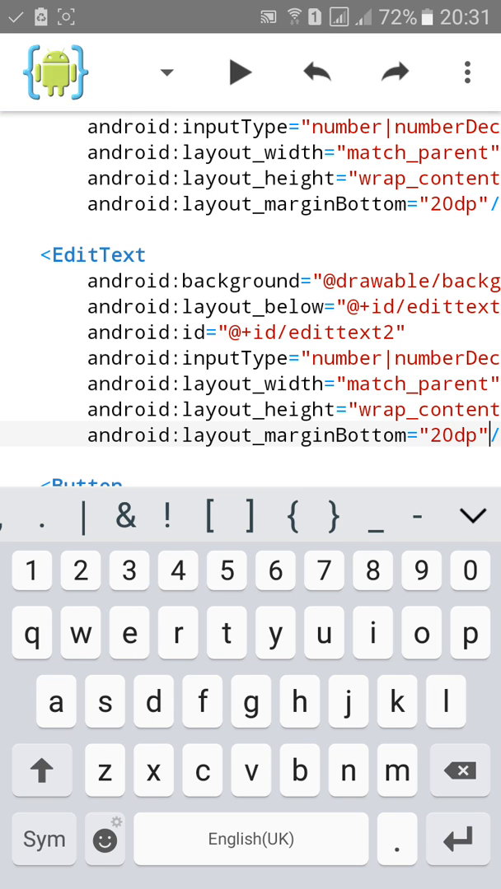
pyautogui.click(238, 73)
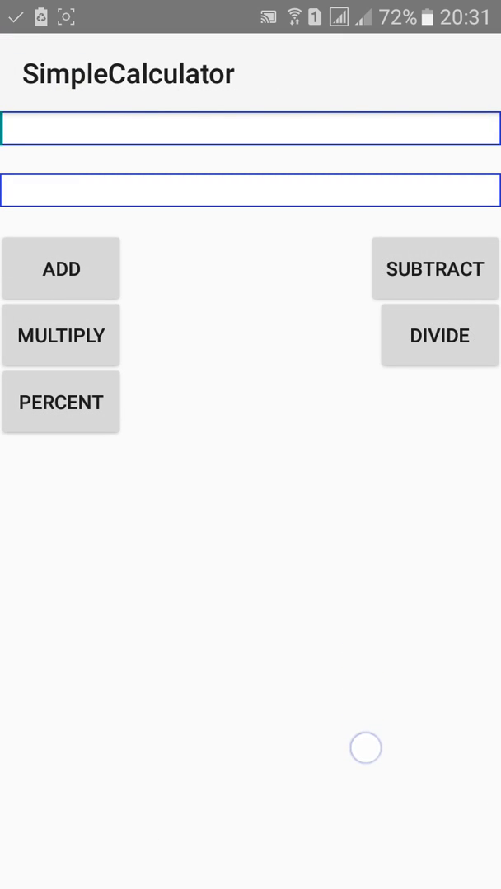
# Focus the second number field of the rebuilt SimpleCalculator so the numeric keypad appears.
pyautogui.click(251, 191)
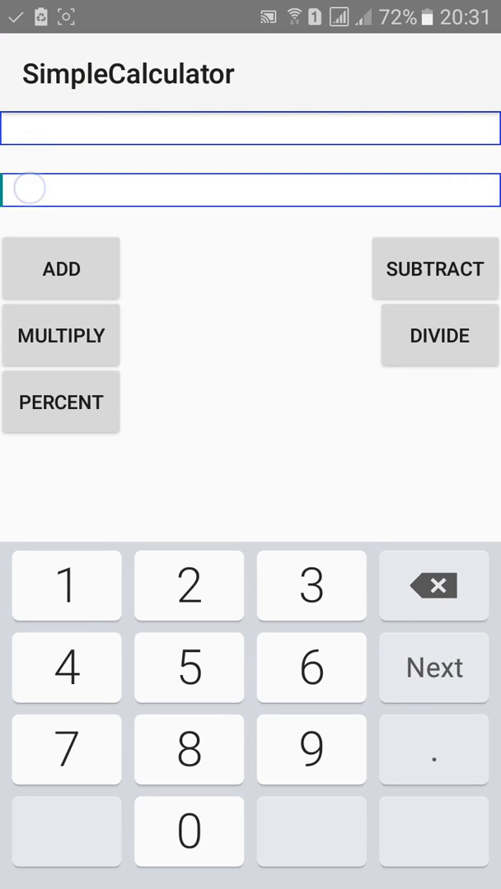